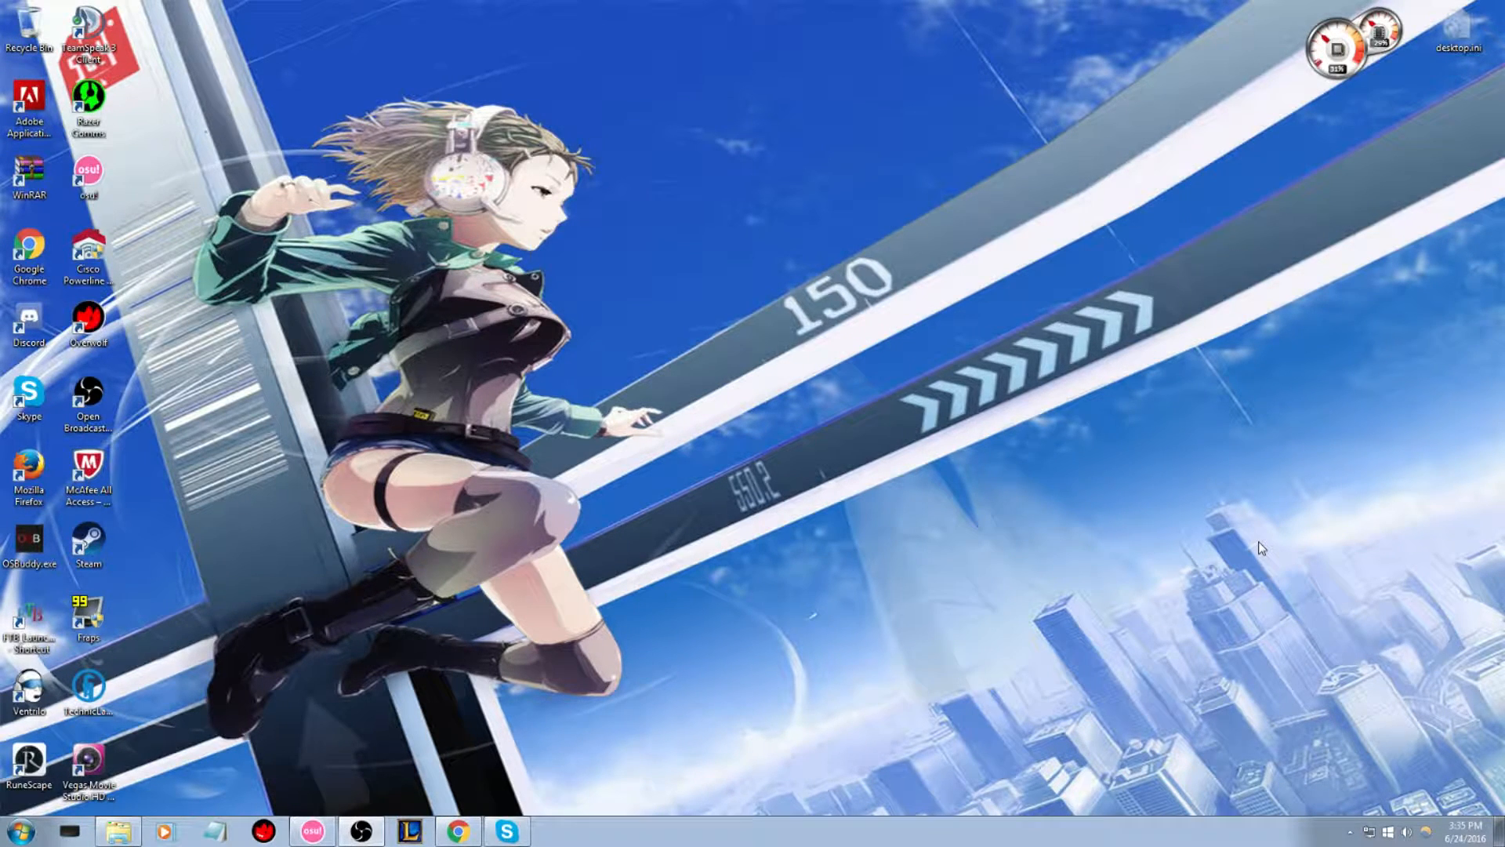
mouse_move(981, 536)
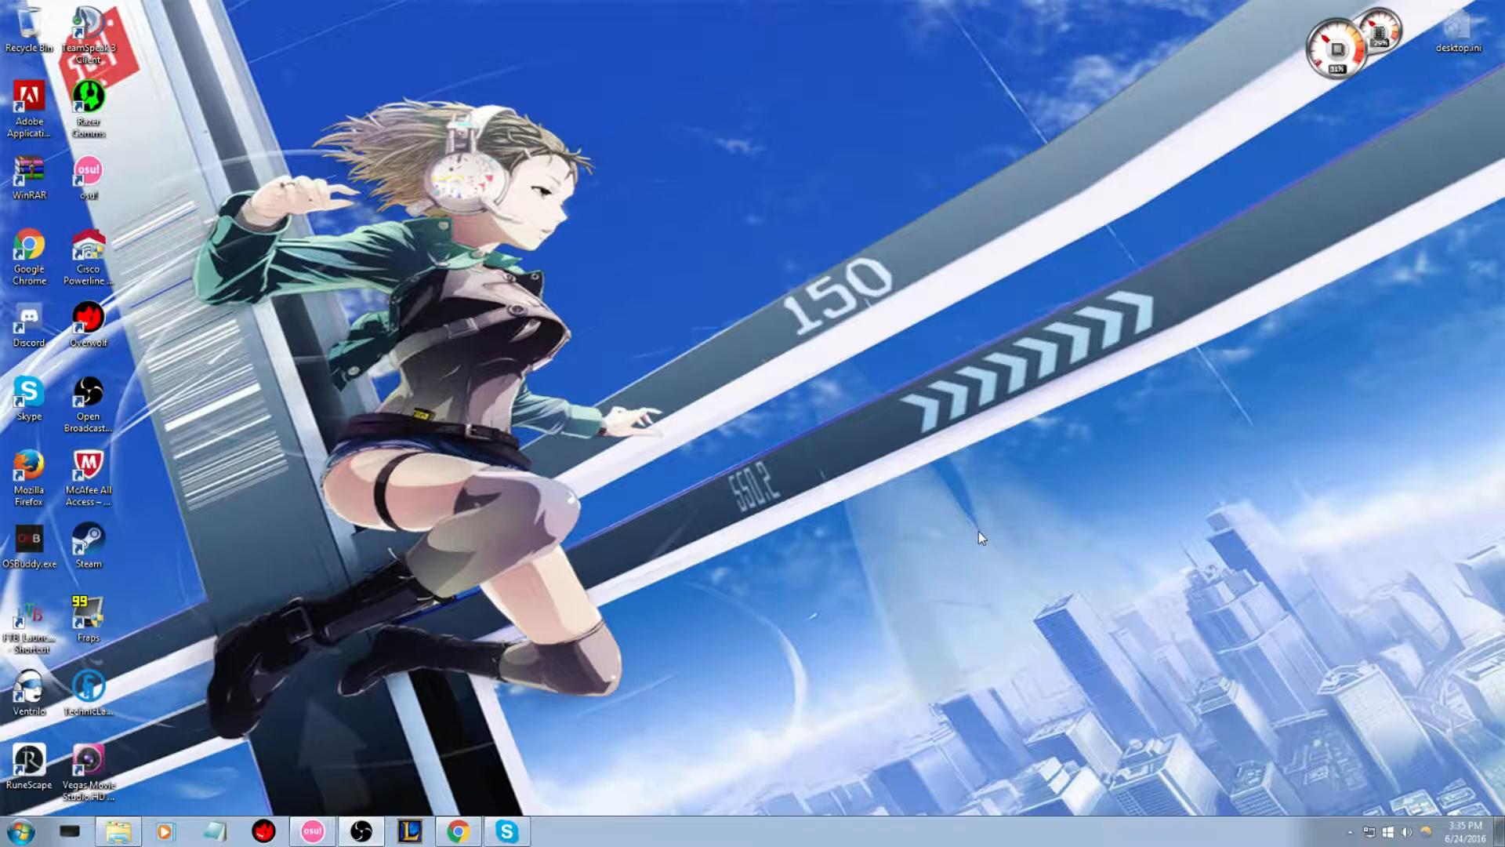
mouse_move(1008, 459)
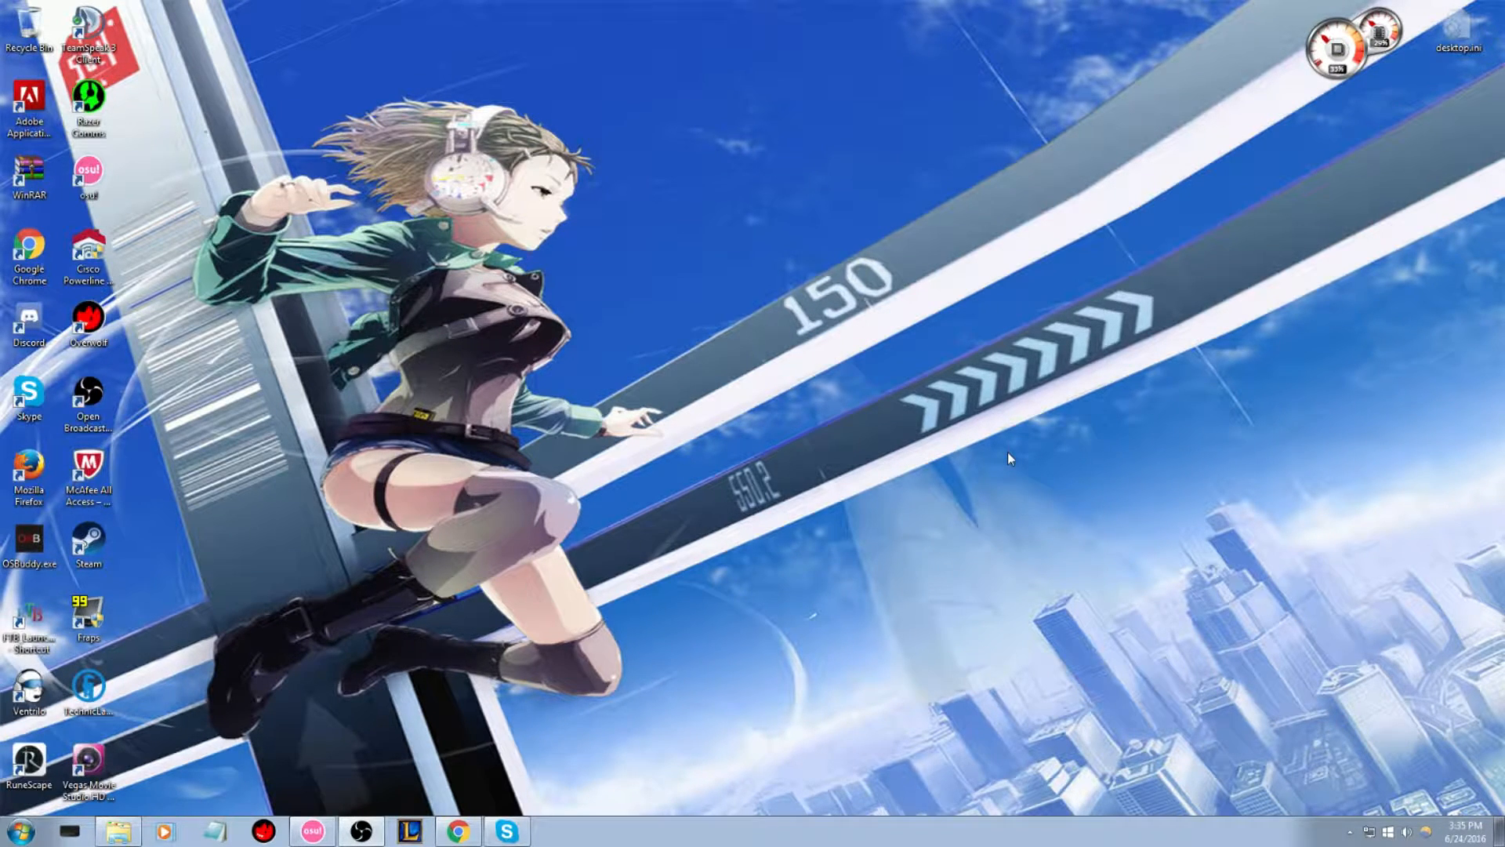
mouse_move(679, 587)
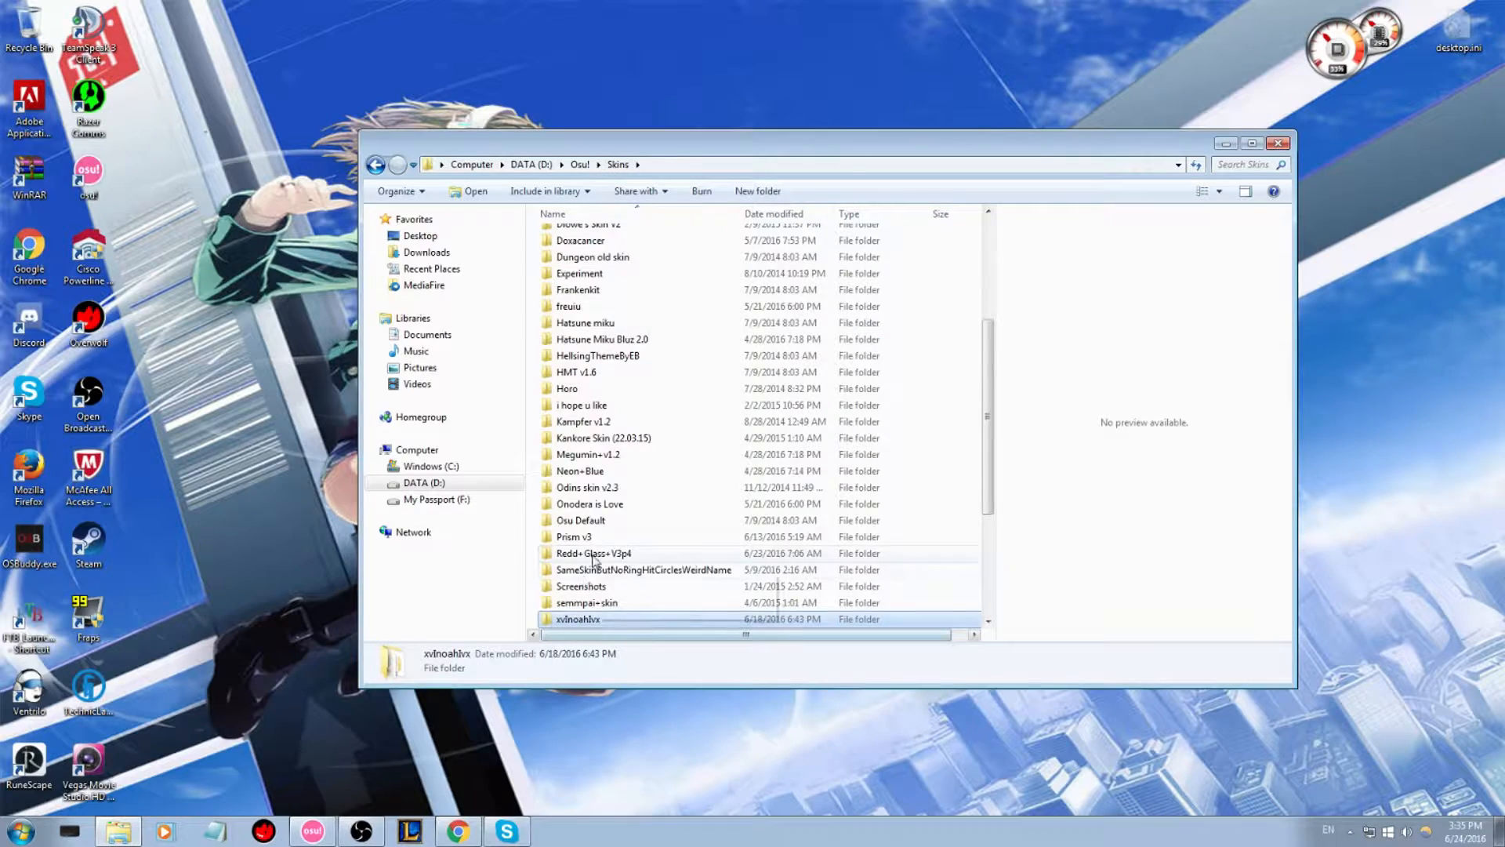
Step: Navigate from DATA (D:) through Osu! and Skins into the xvlnoahlvx skin folder
click(530, 164)
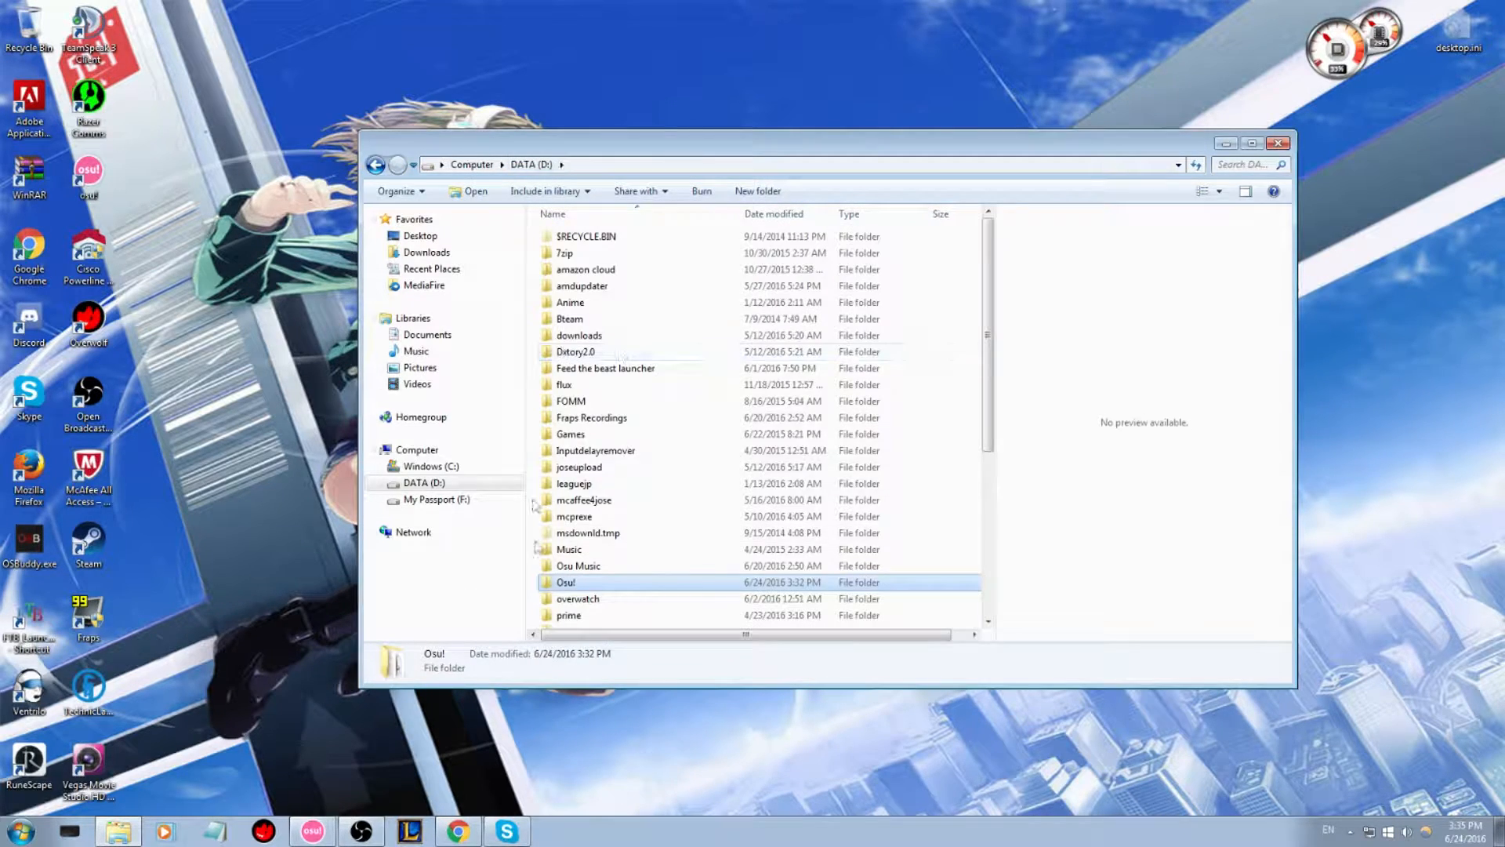
double_click(565, 582)
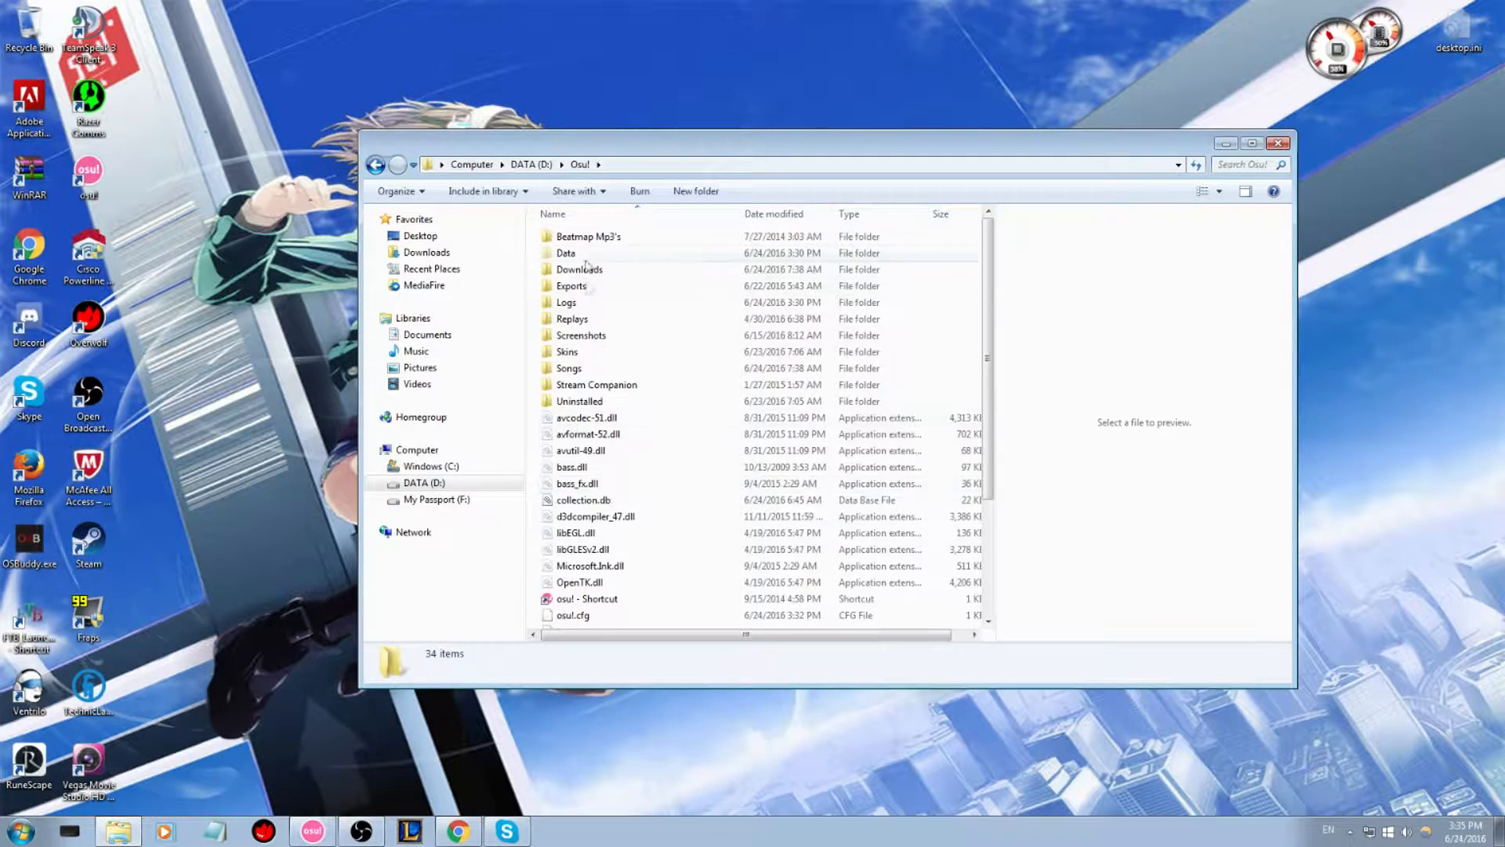
double_click(566, 351)
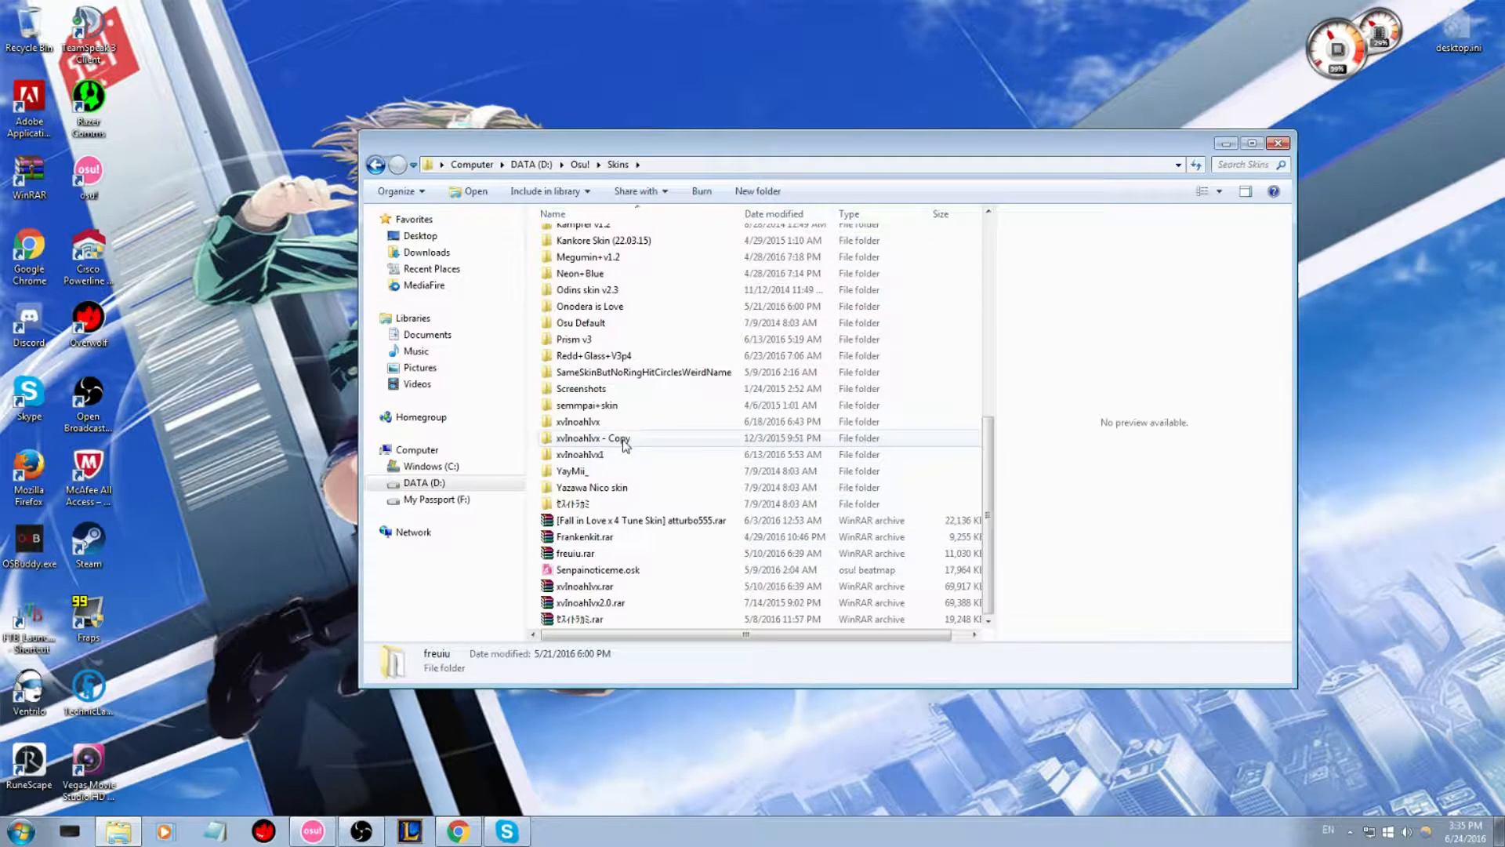
double_click(577, 422)
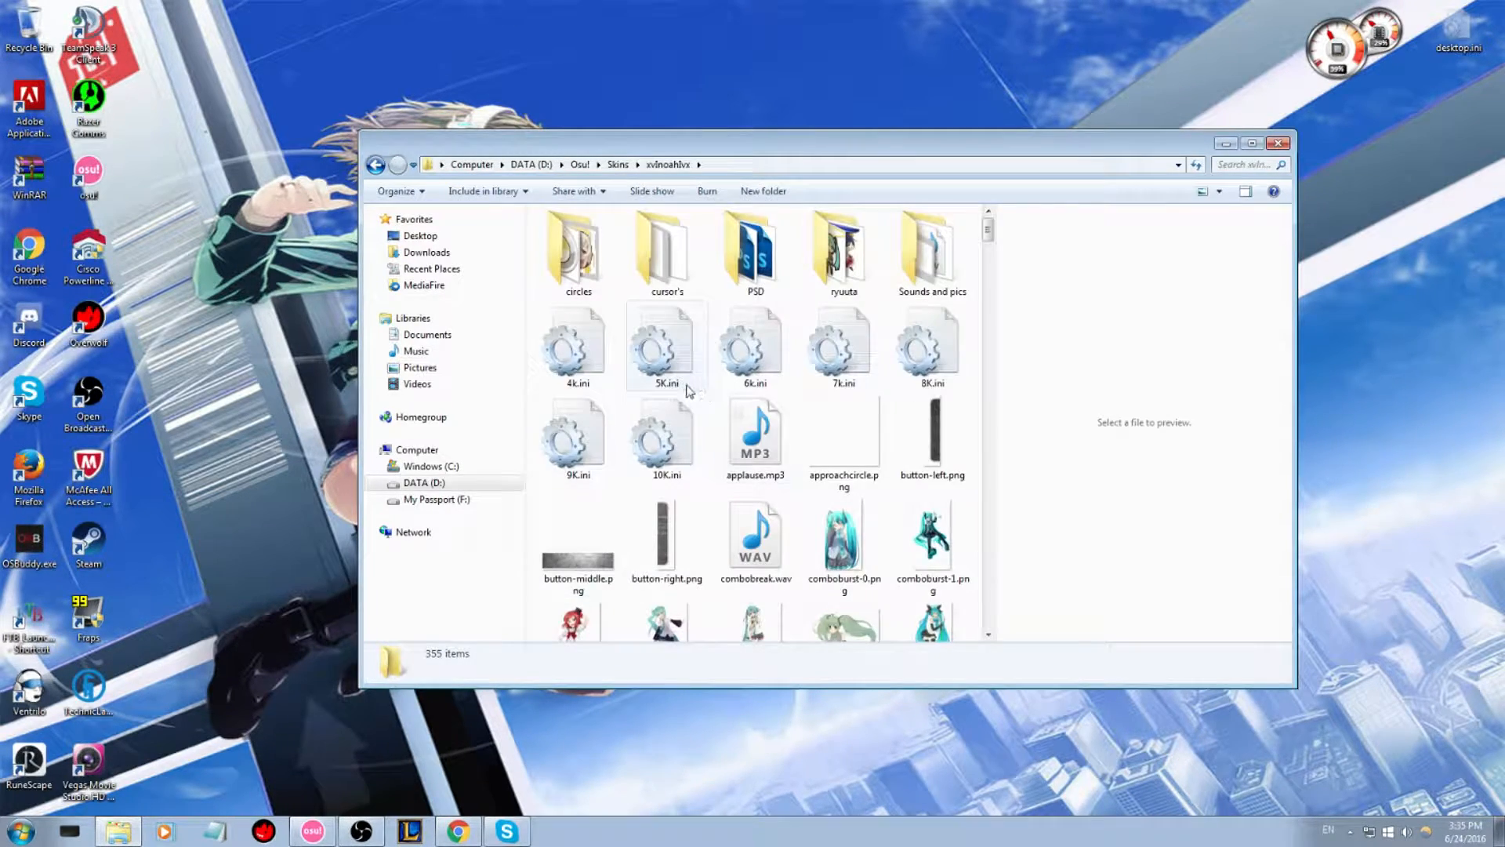
Step: Preview the skin's 10K.ini file and hitcircleselect.png image
click(843, 542)
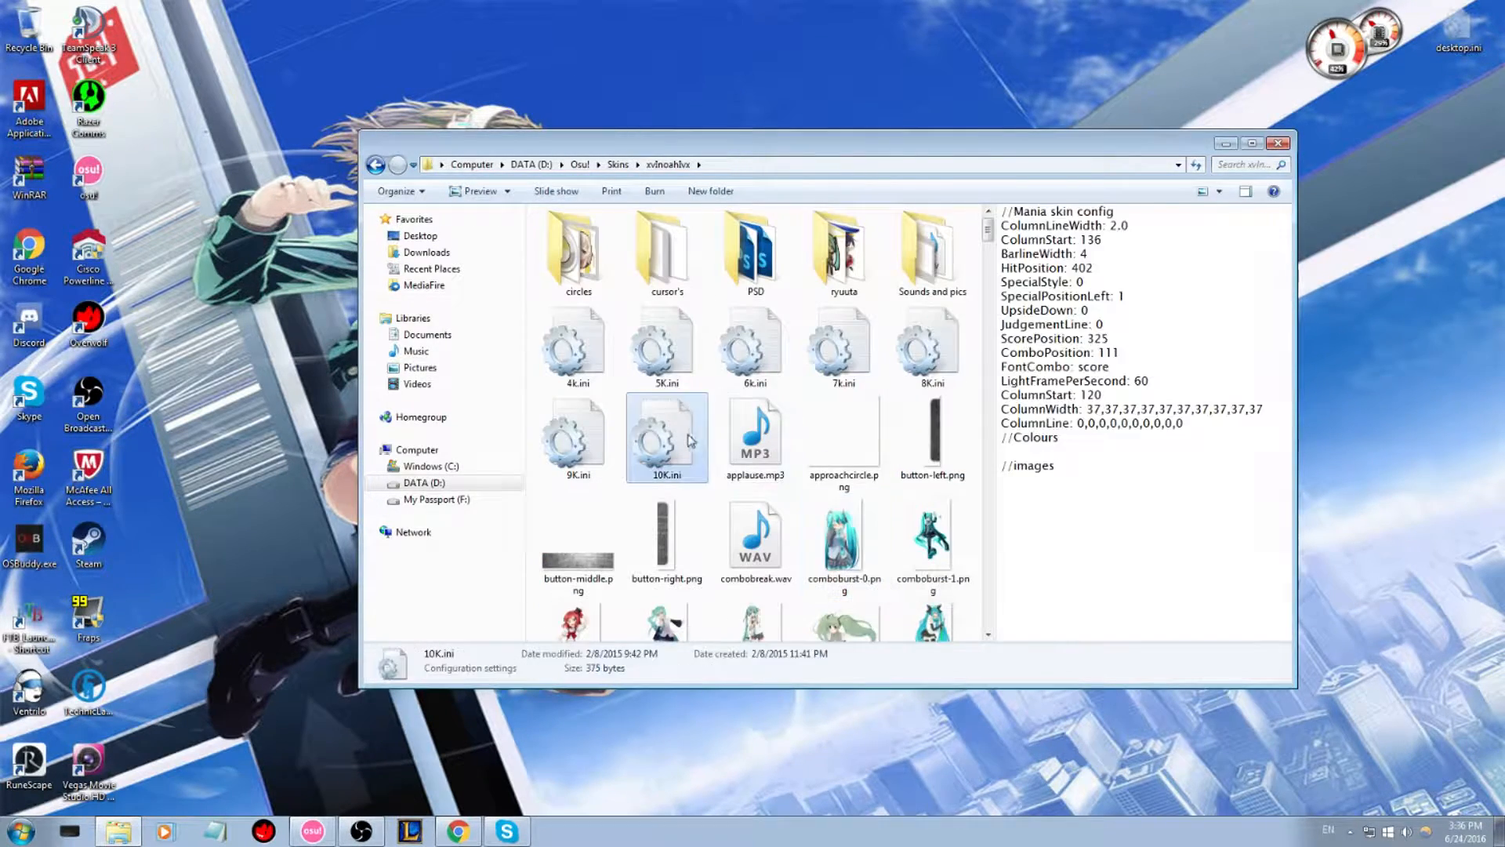
click(376, 164)
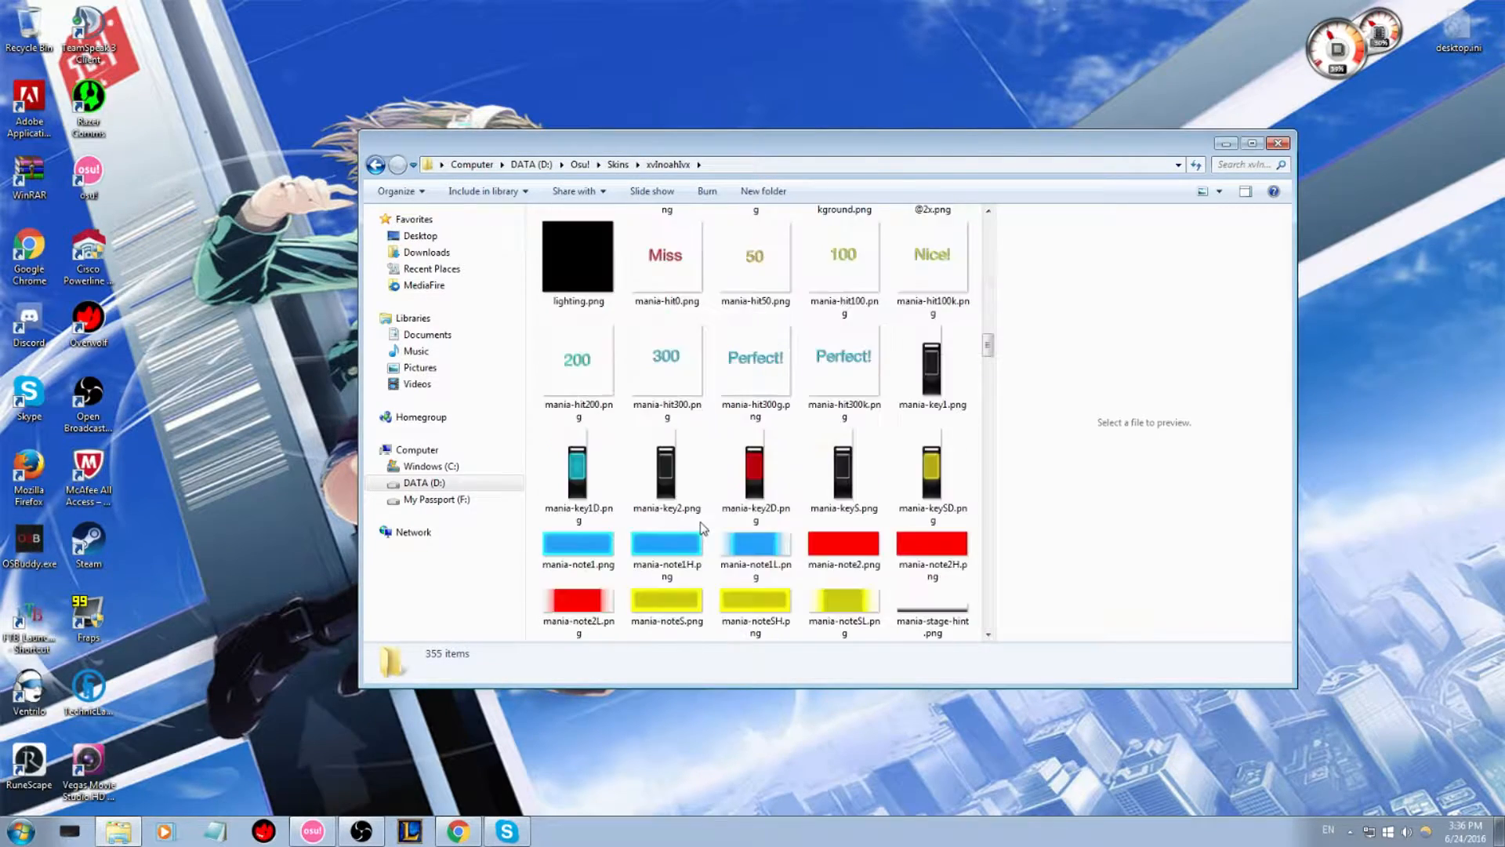
scroll(down, 3)
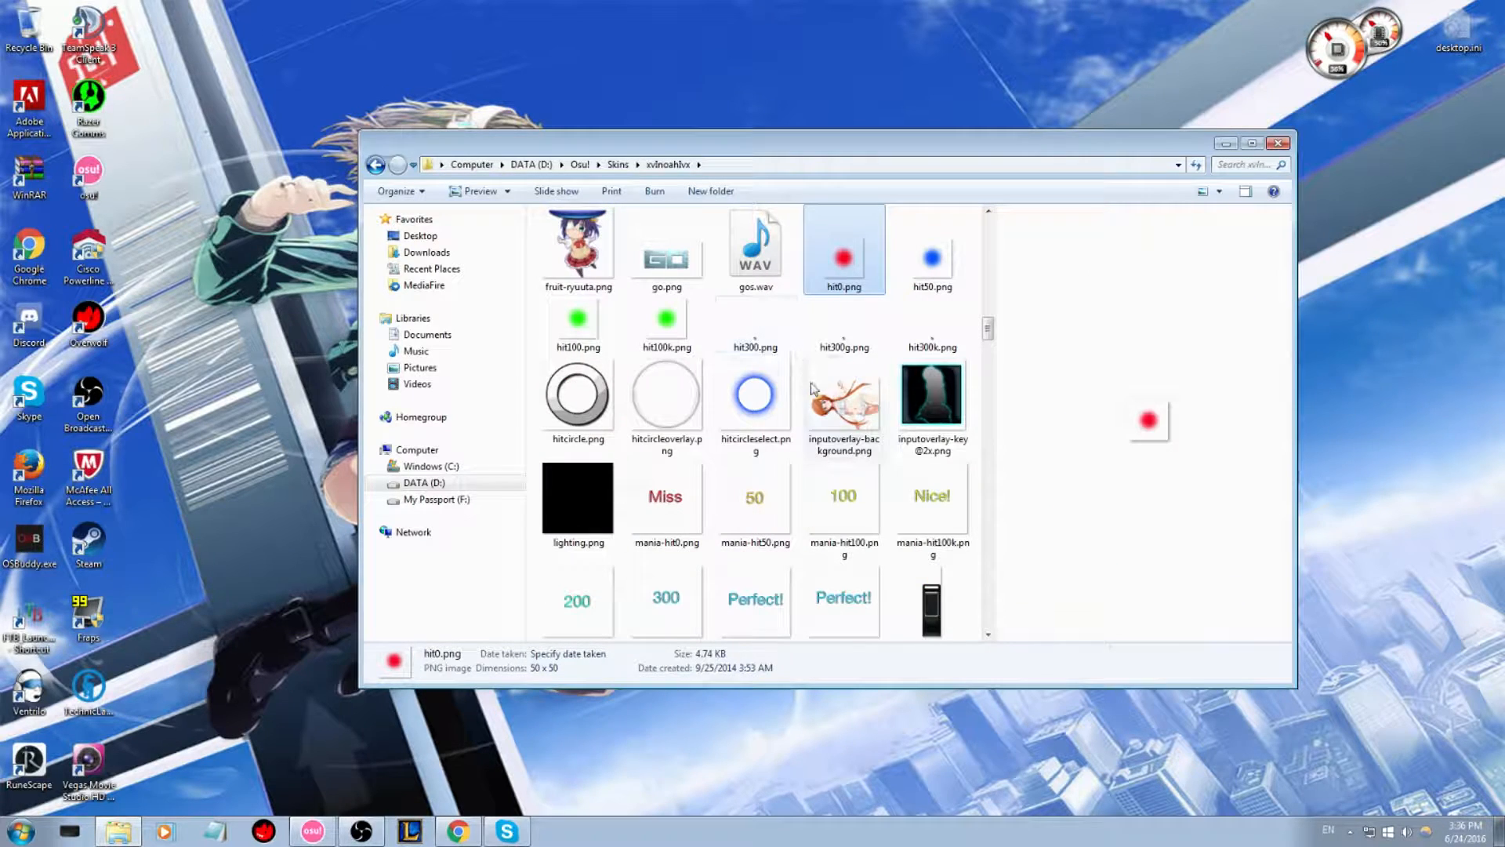
click(754, 396)
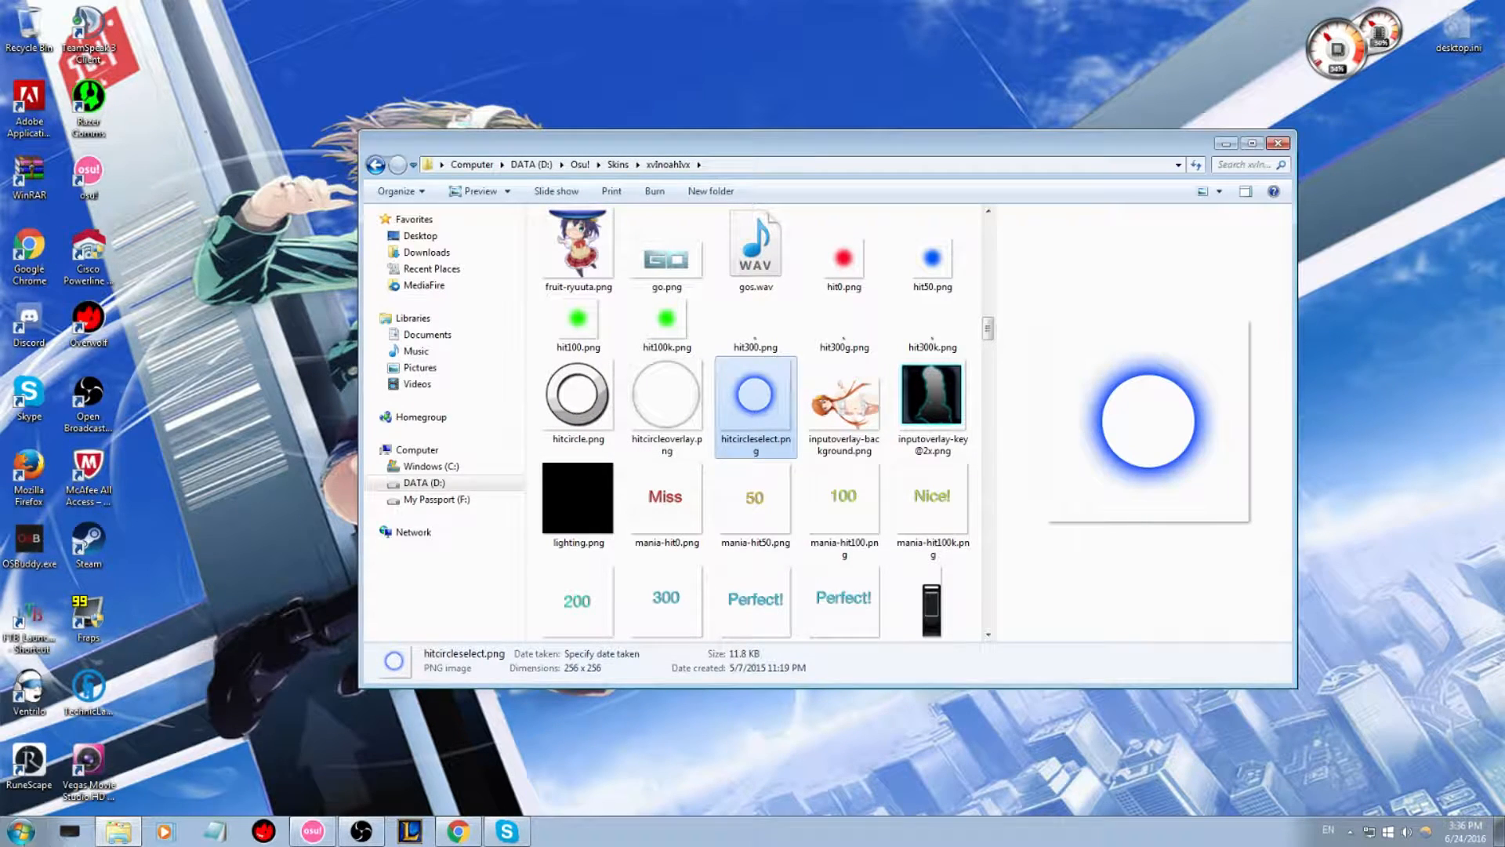
Step: Open a second Explorer window from Start > Computer and browse to the Osu! Skins folder
click(22, 830)
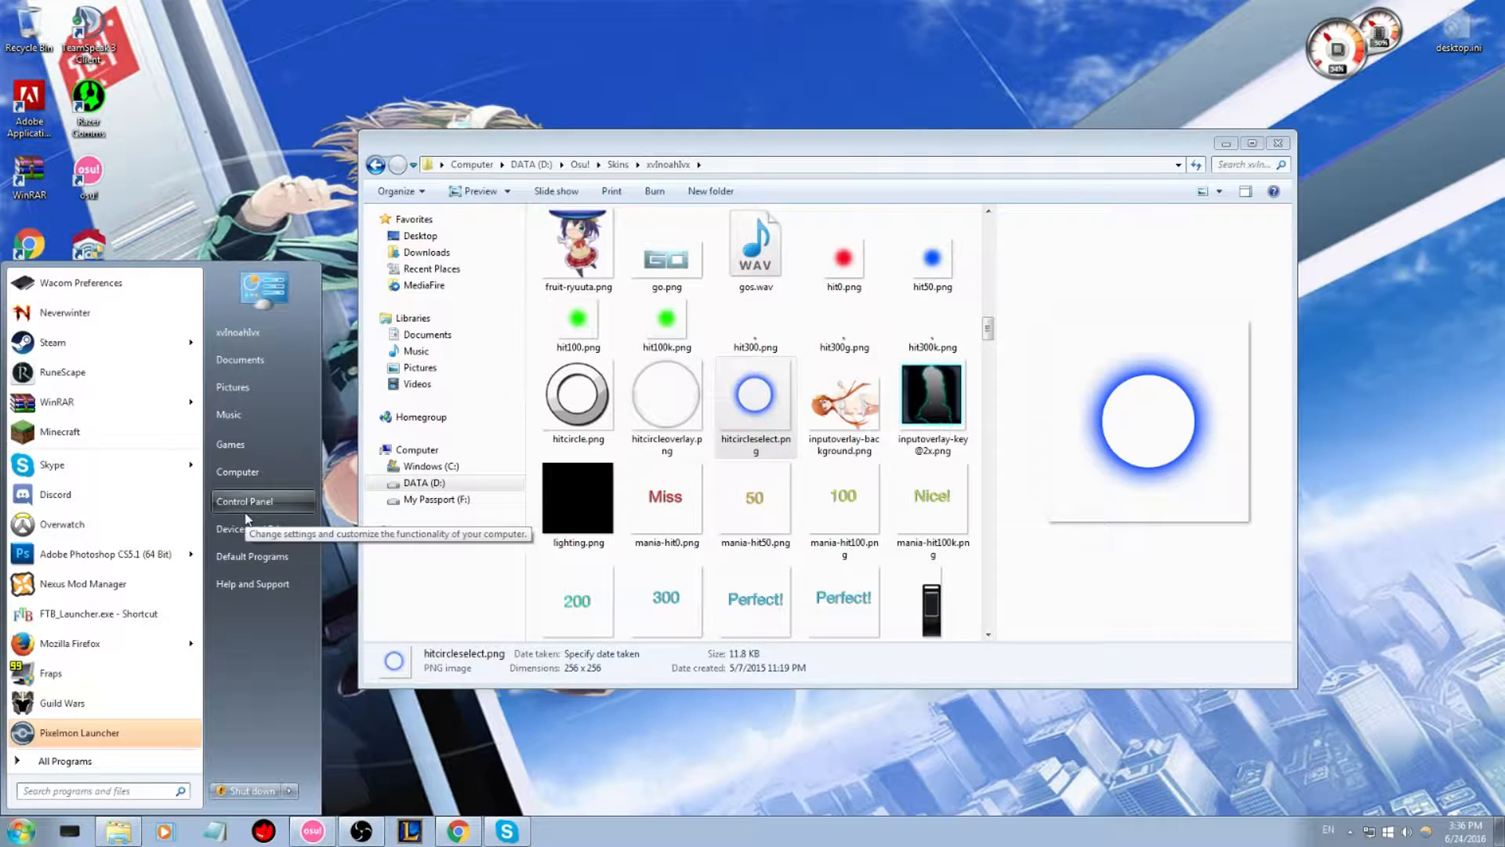
click(237, 471)
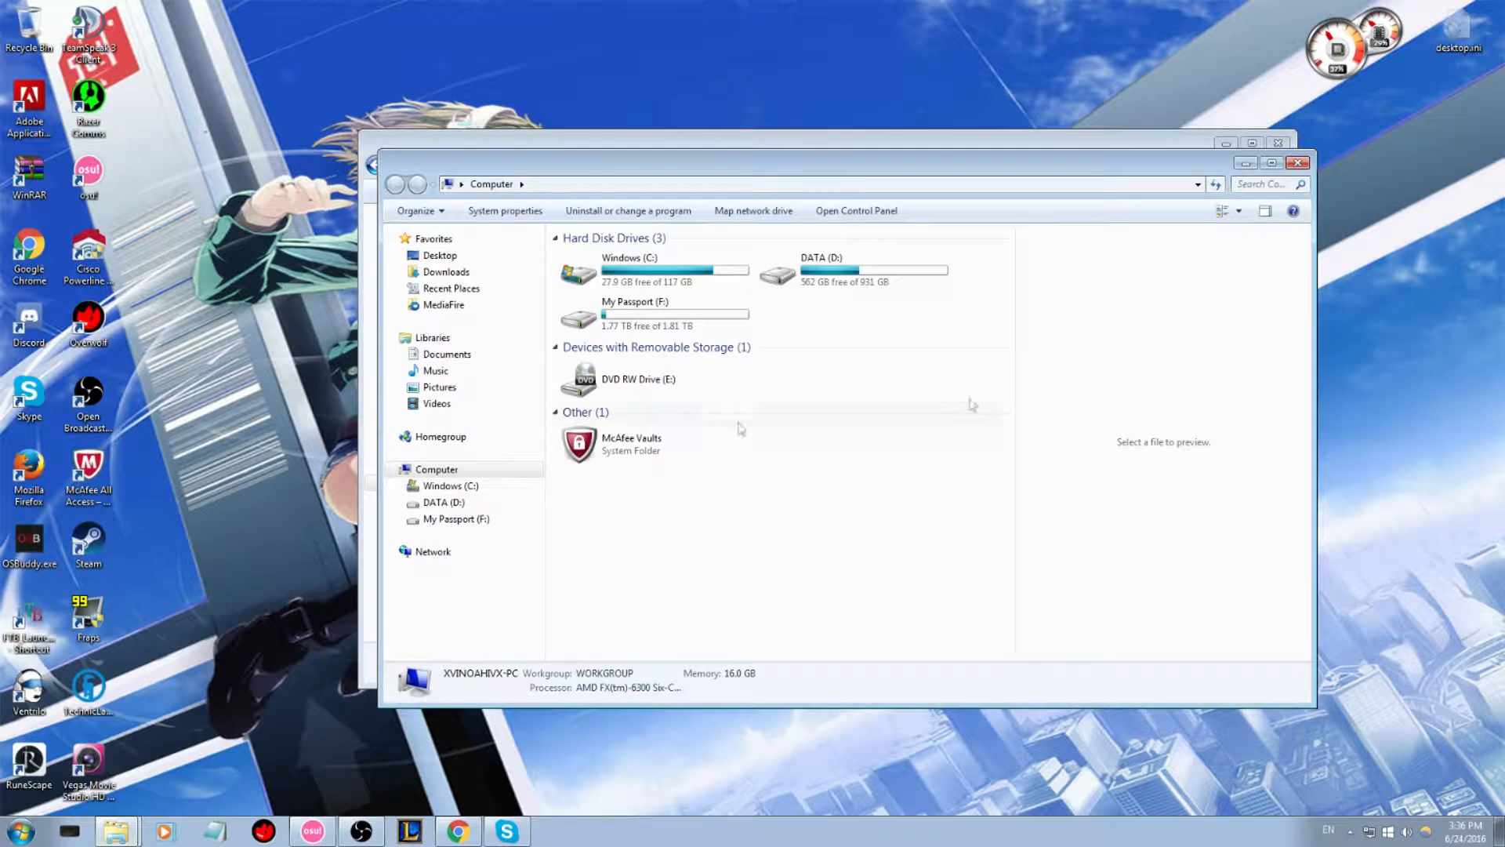
click(849, 270)
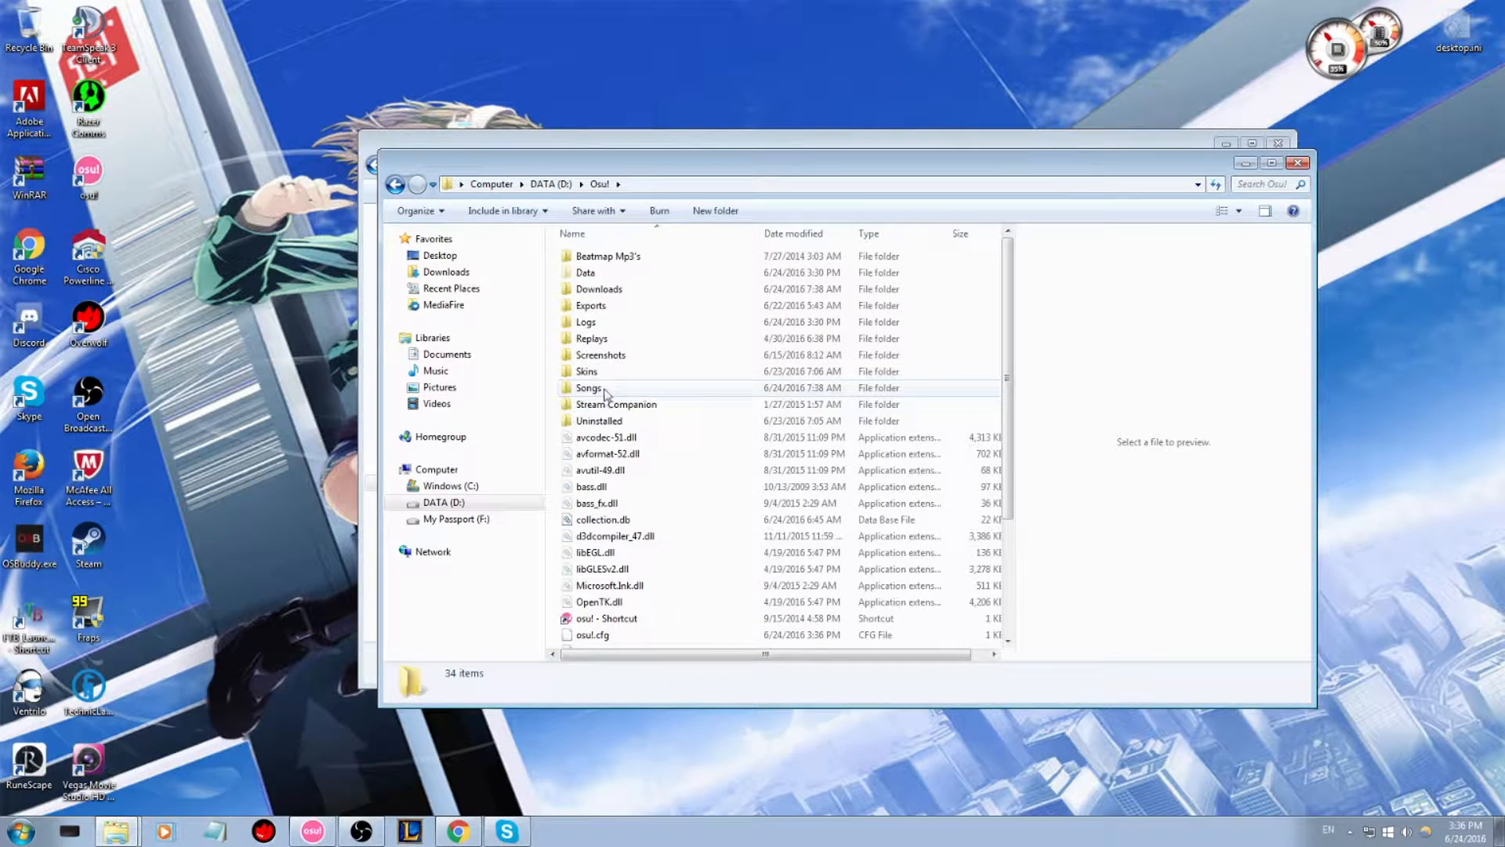
double_click(586, 388)
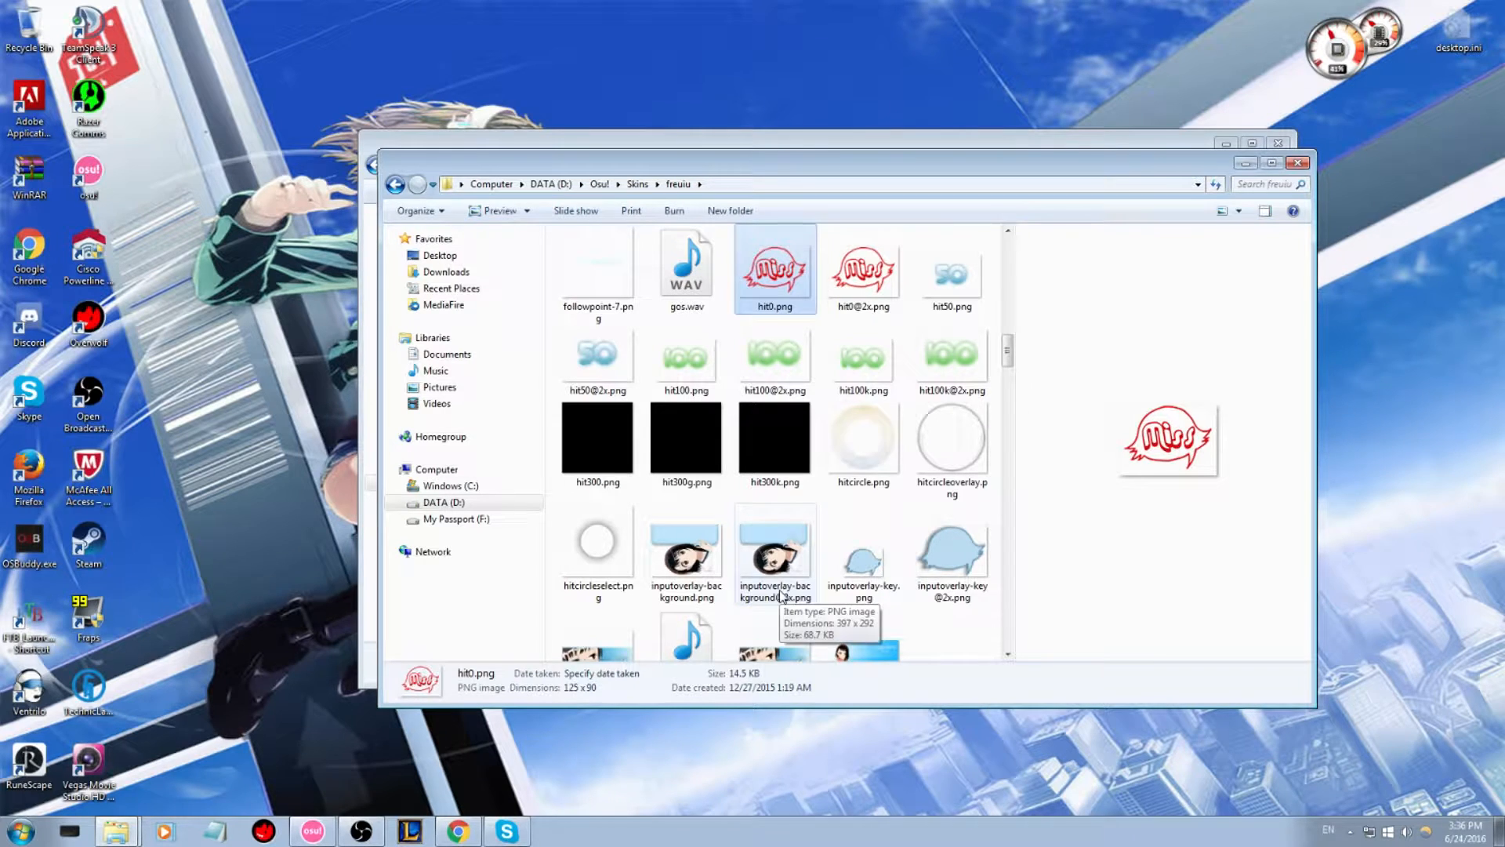
Step: Preview freuiu's hitcircleselect.png and hitcircleoverlay.png, then return to the main skin window
click(598, 552)
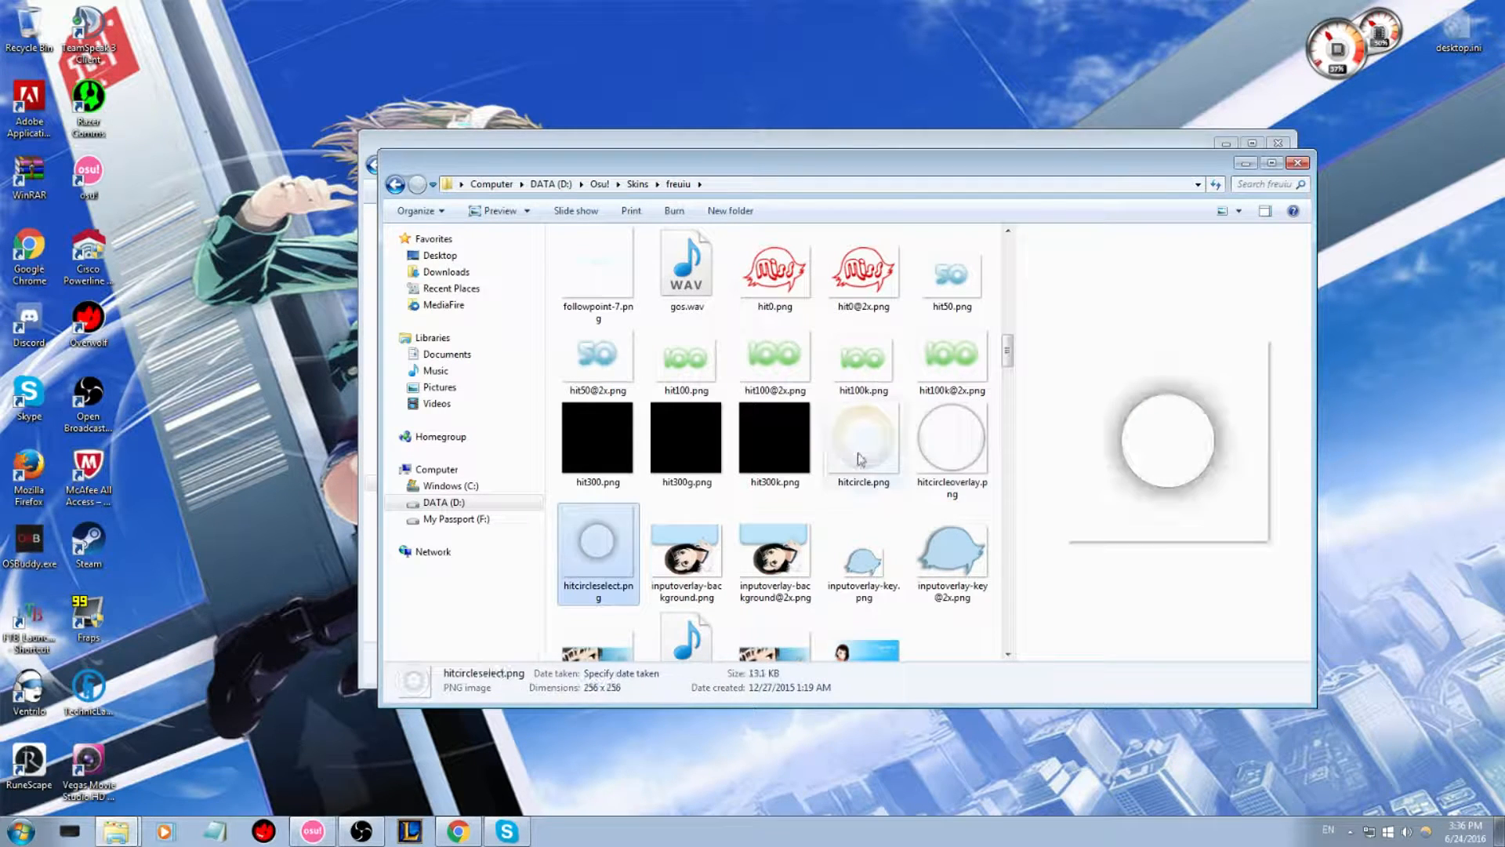
click(949, 440)
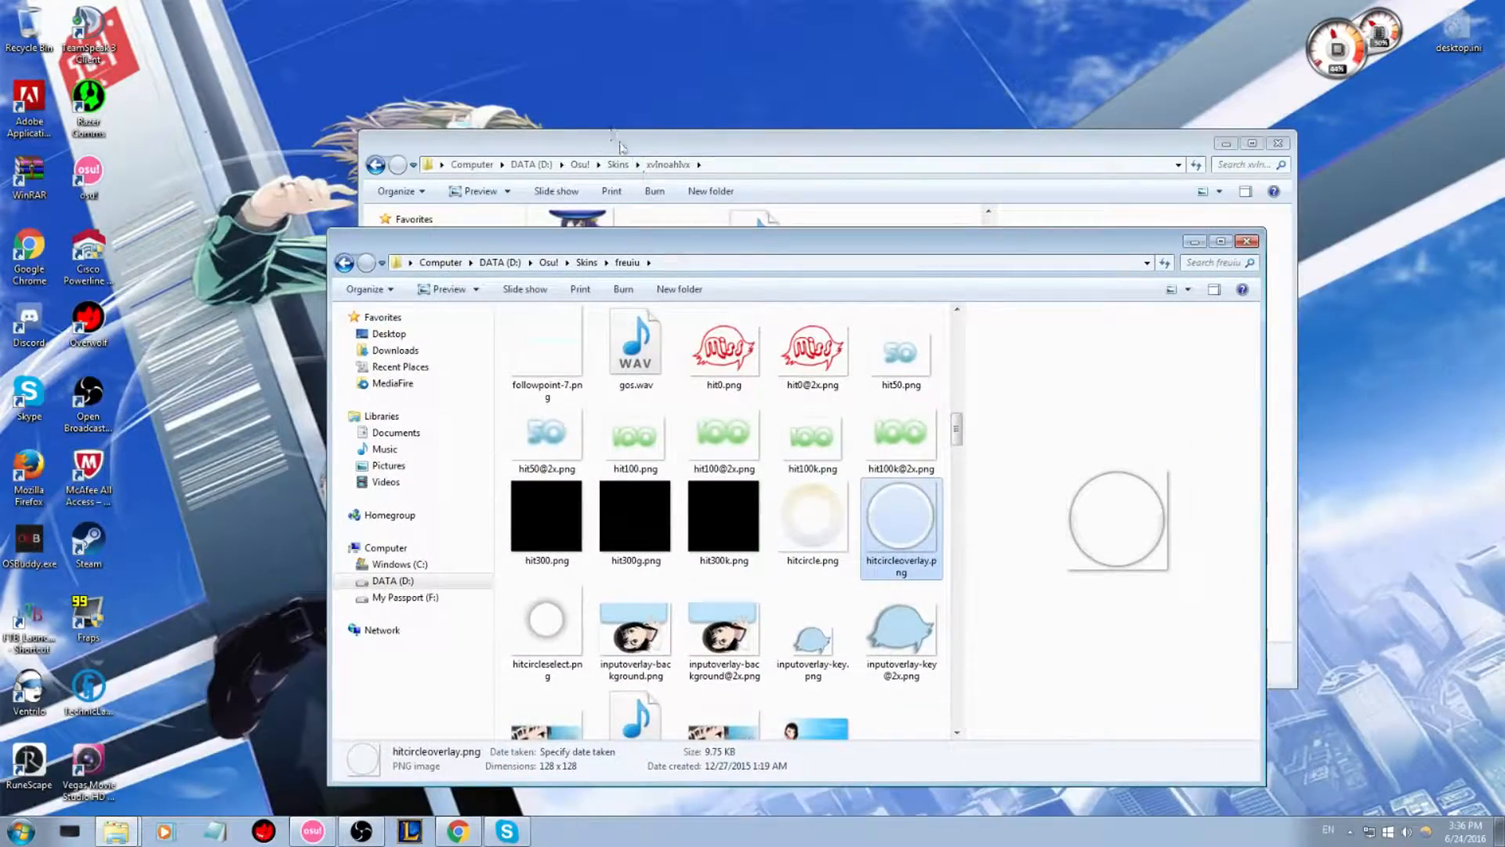
click(812, 514)
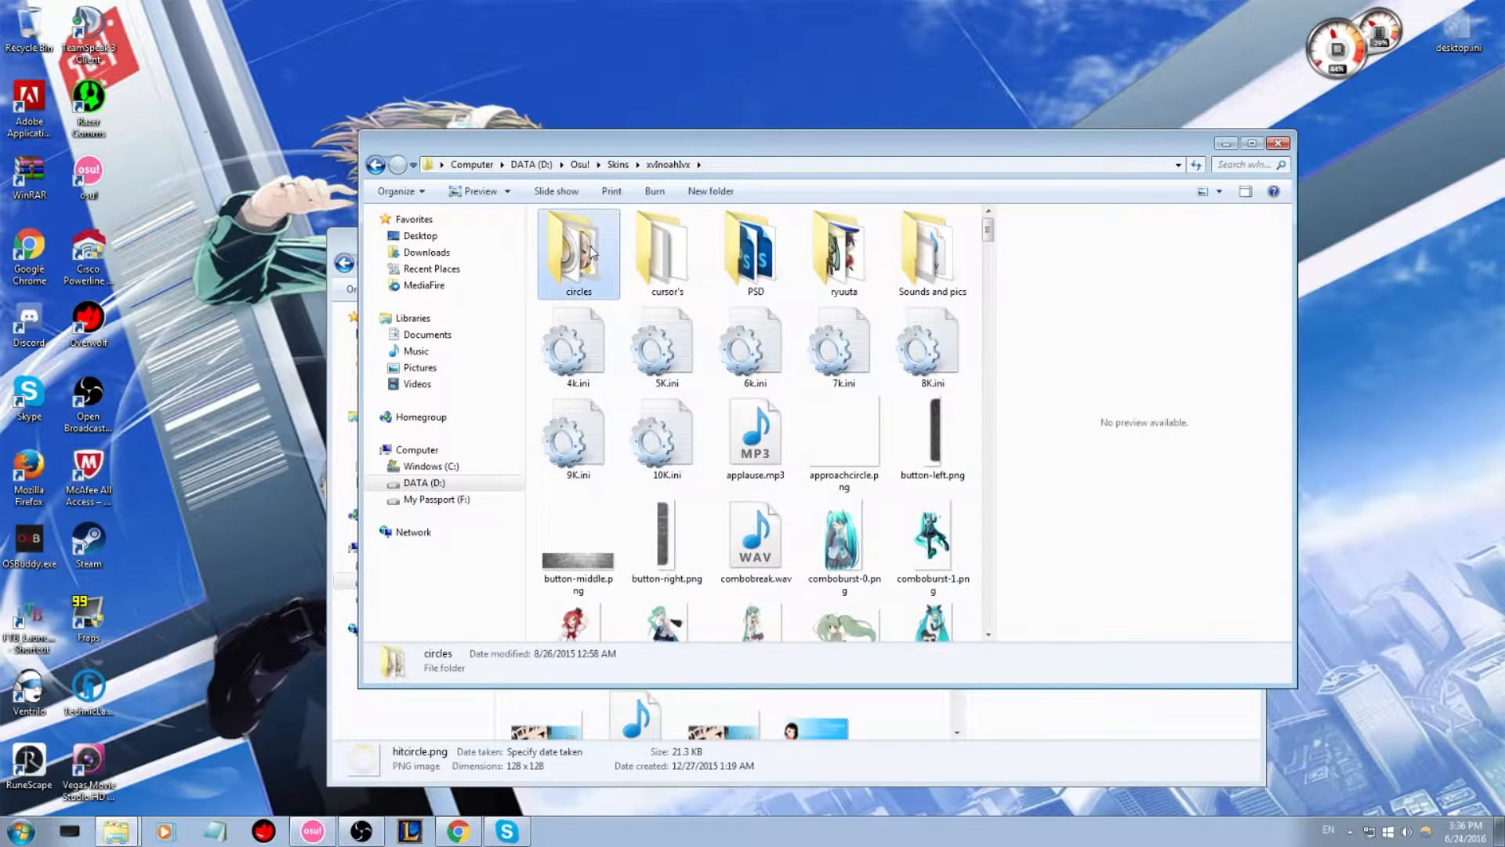
Step: Create a new subfolder inside the circles folder and preview hitcircleoverlay.png
double_click(578, 248)
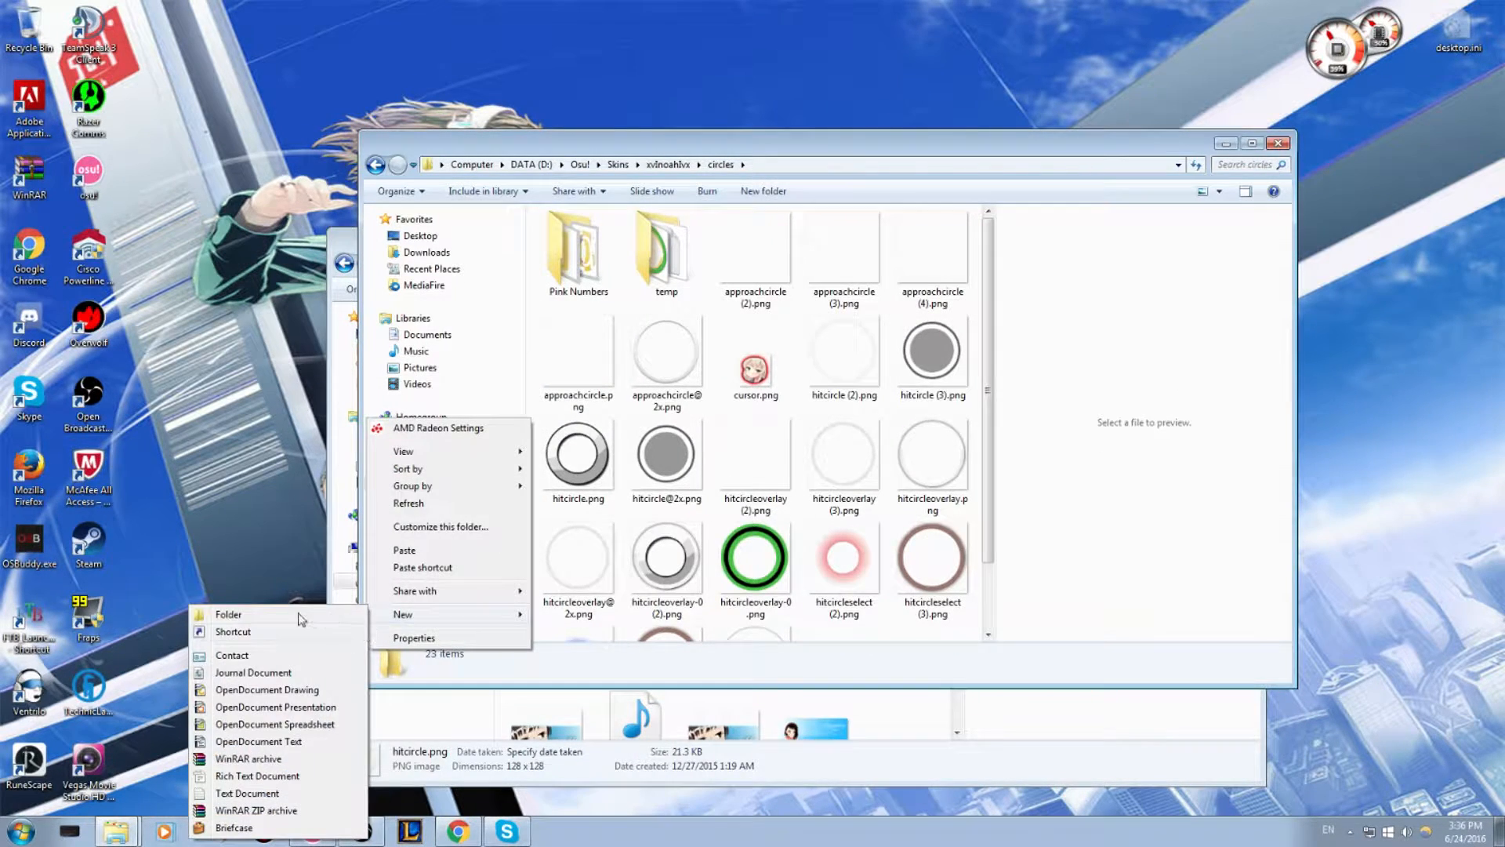
click(228, 615)
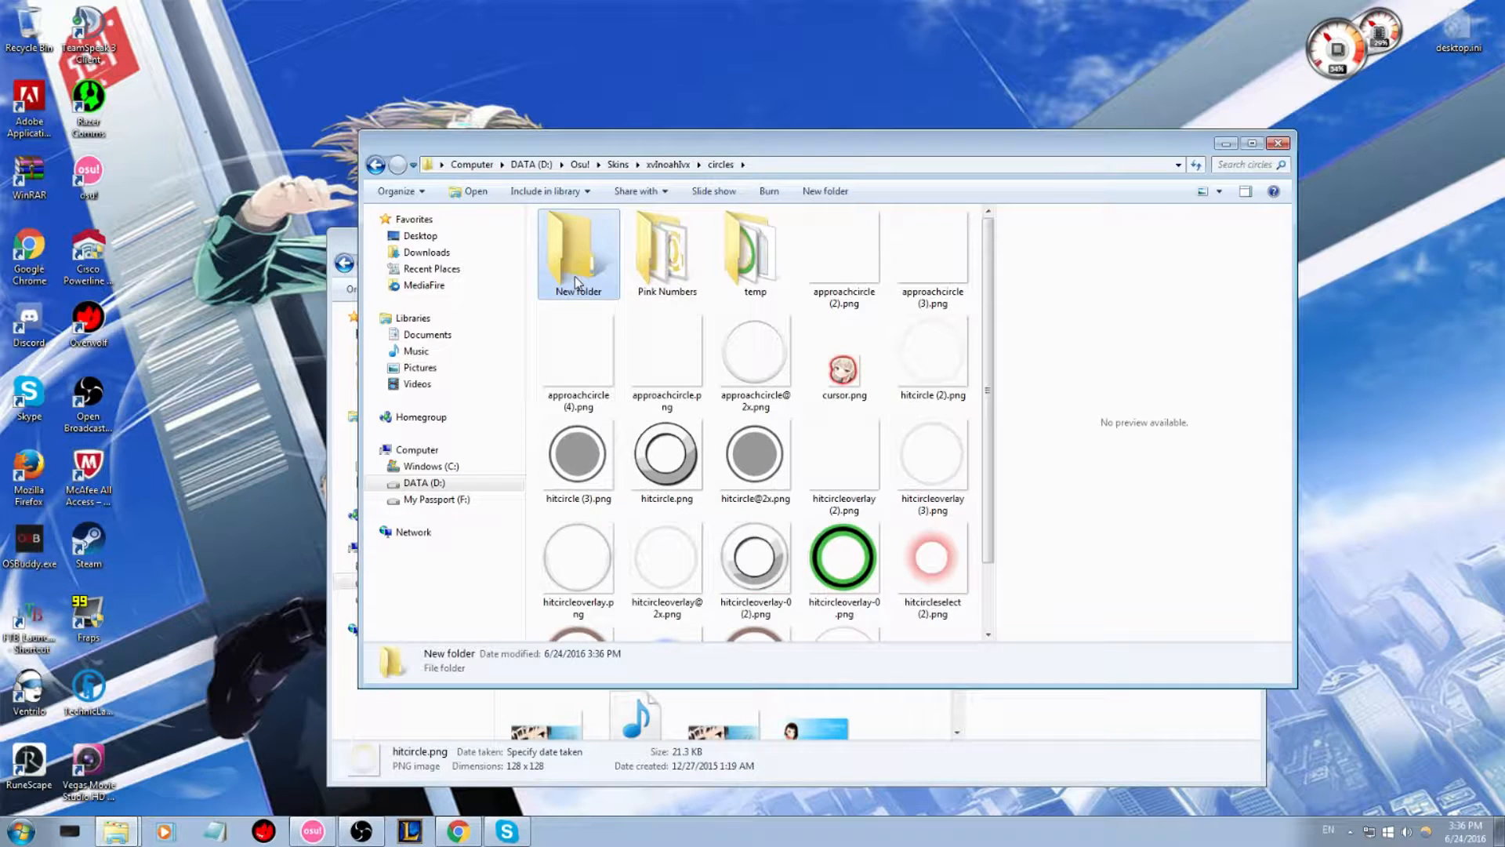
double_click(578, 249)
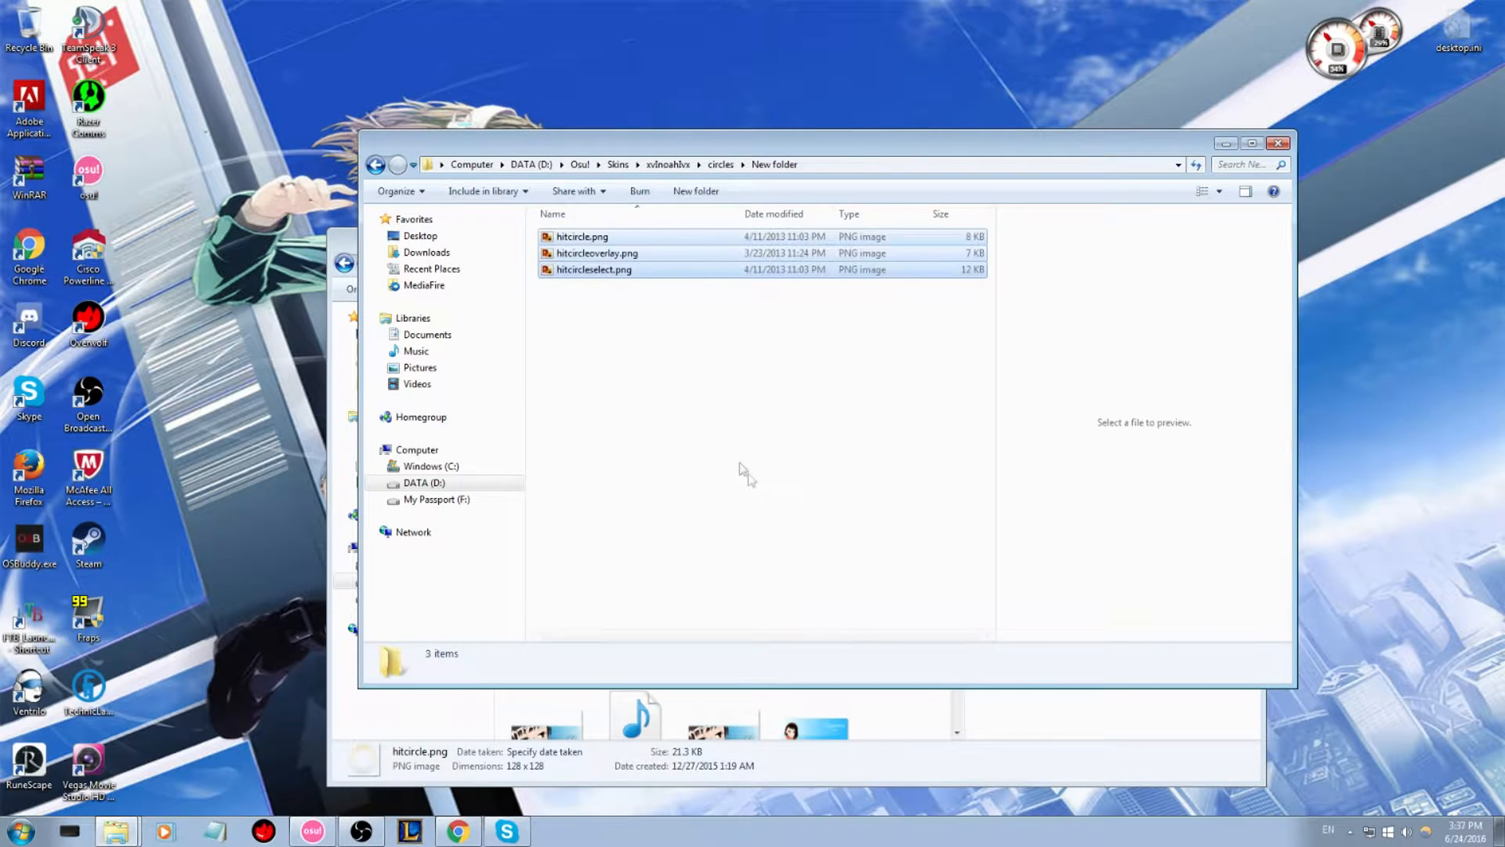
click(598, 252)
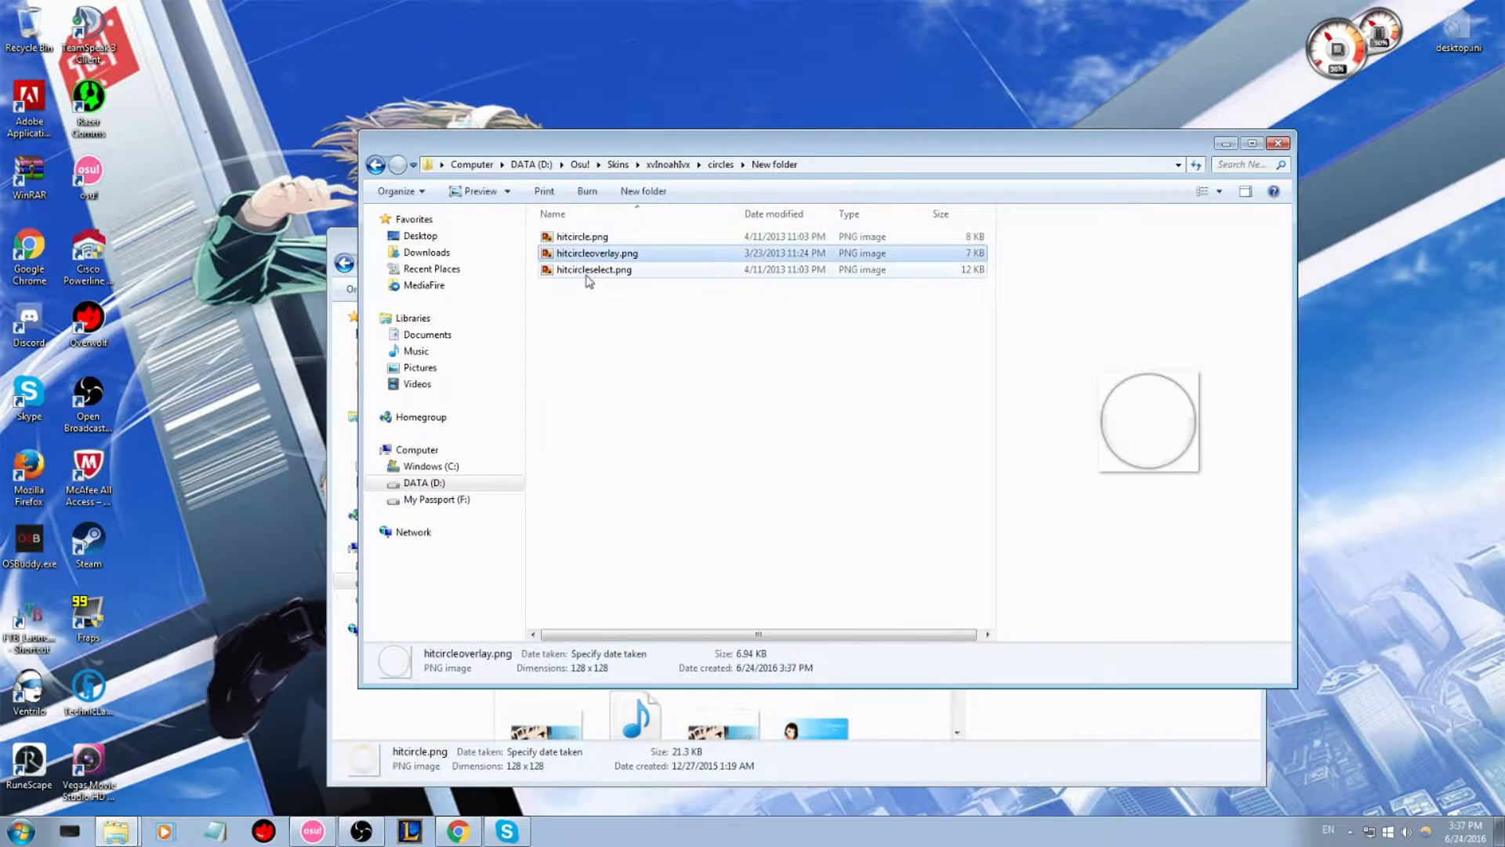
Step: Delete hitcircle, hitcircleoverlay and hitcircleselect from xvlnoahlvx, confirming the Recycle Bin move
click(376, 164)
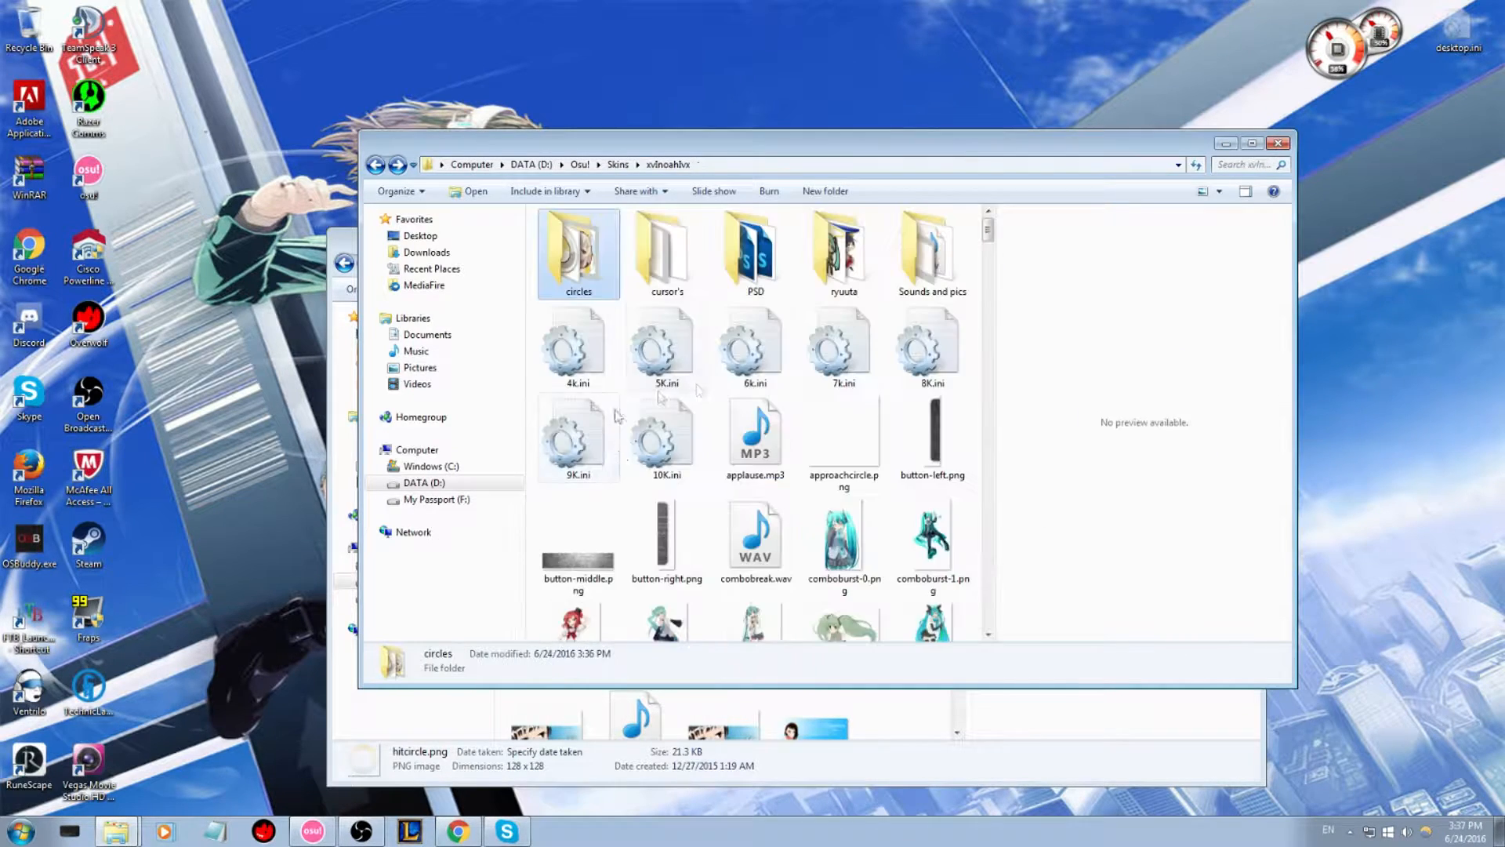
scroll(down, 3)
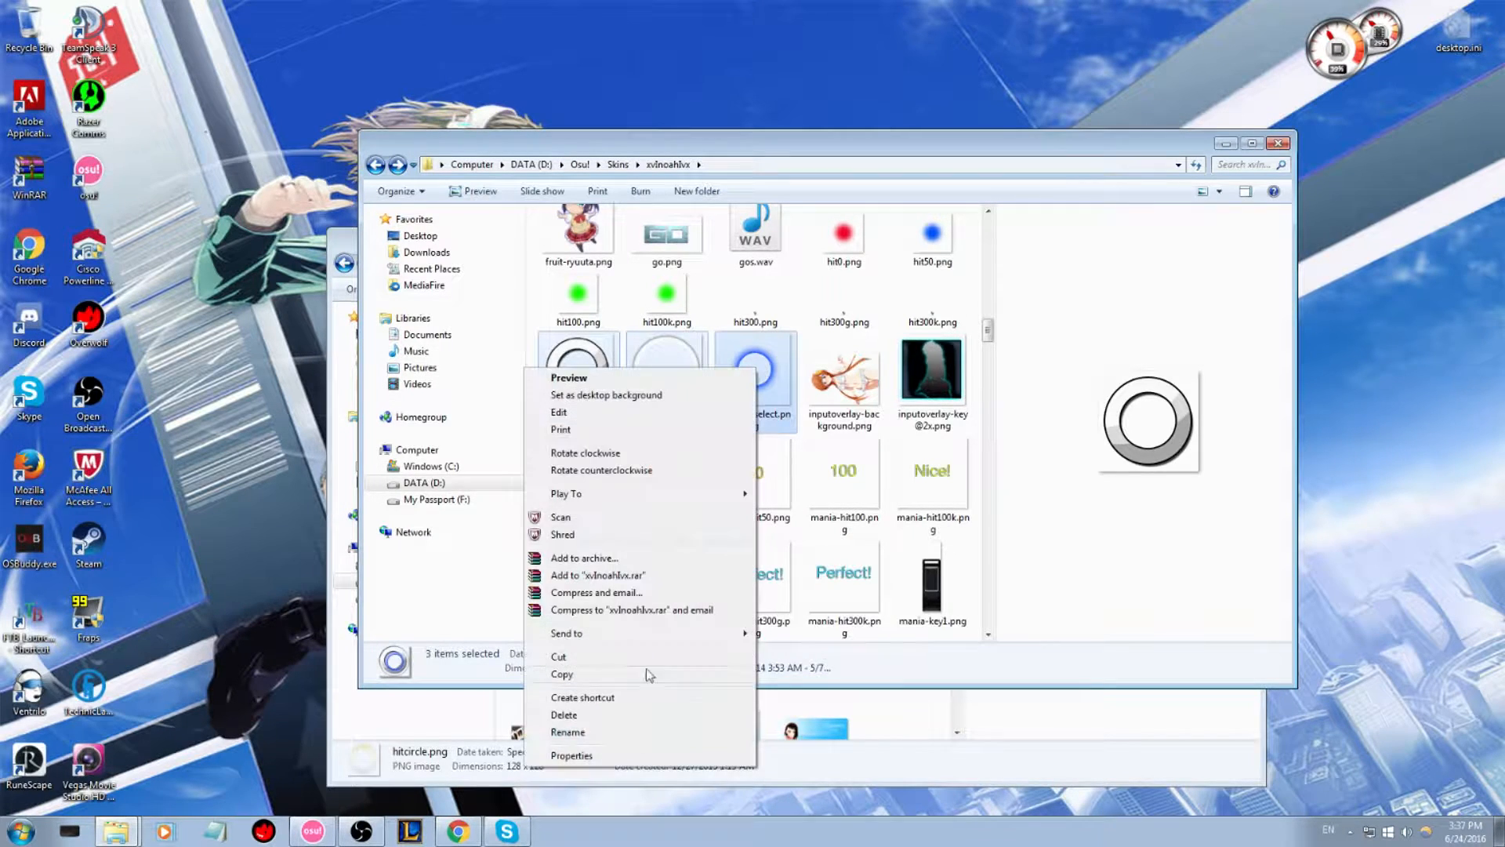
click(563, 714)
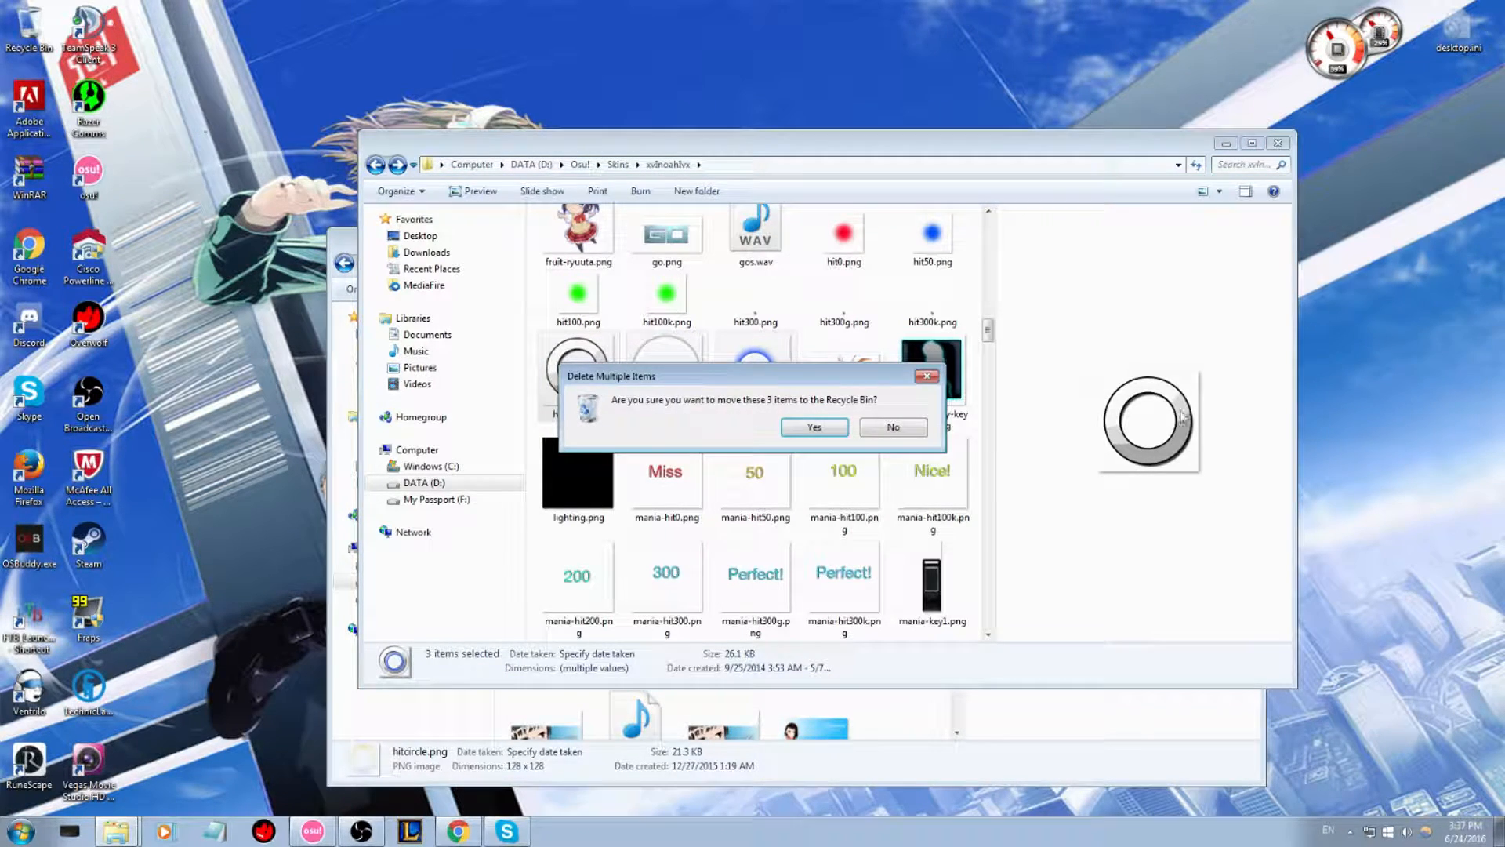
click(812, 426)
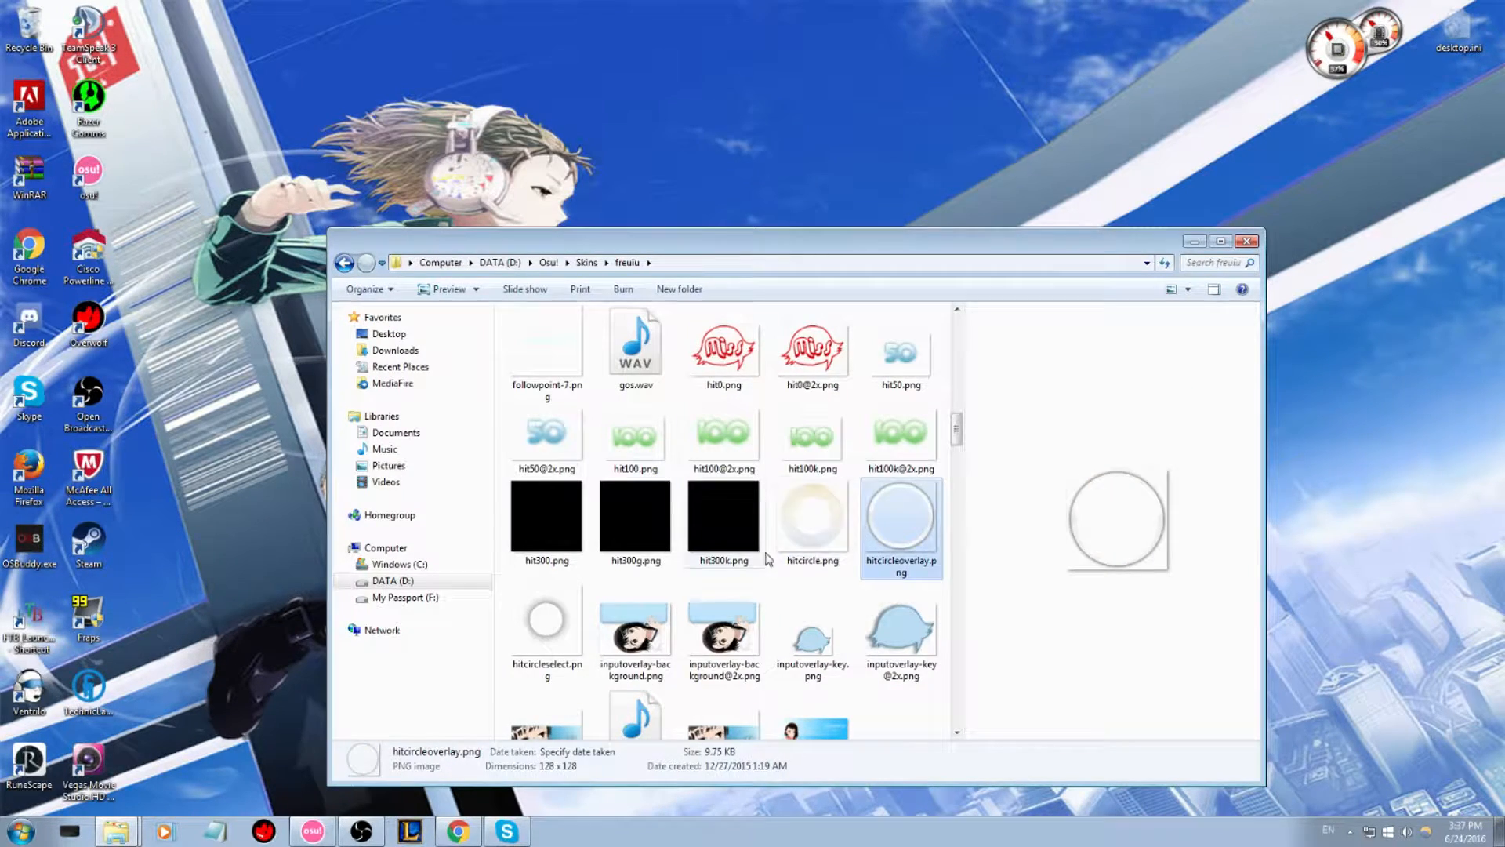
Step: Copy freuiu's hitcircle, hitcircleoverlay and hitcircleselect images across to the xvlnoahlvx folder
click(812, 518)
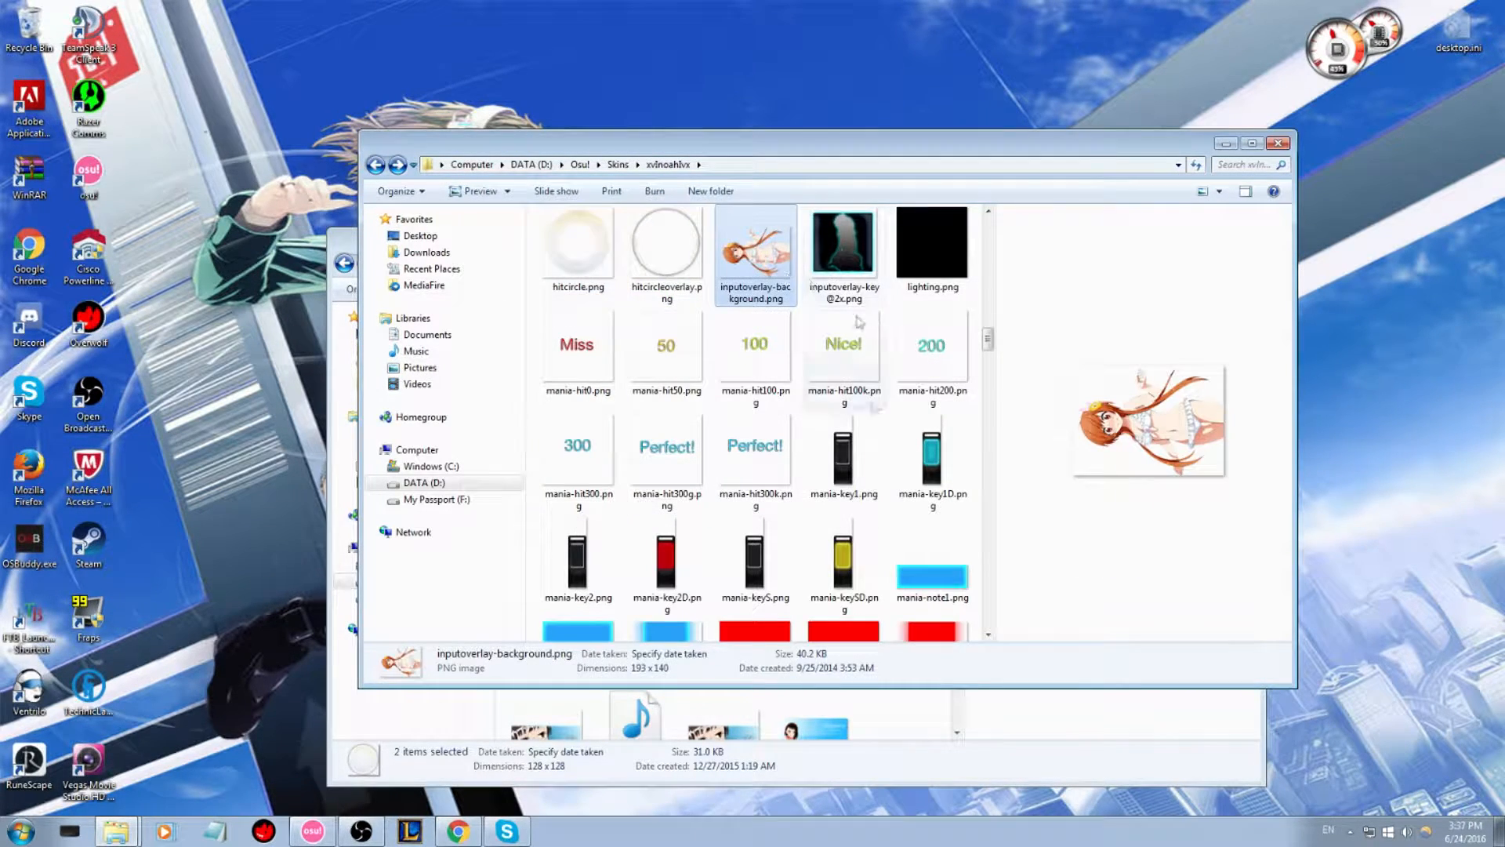
scroll(down, 3)
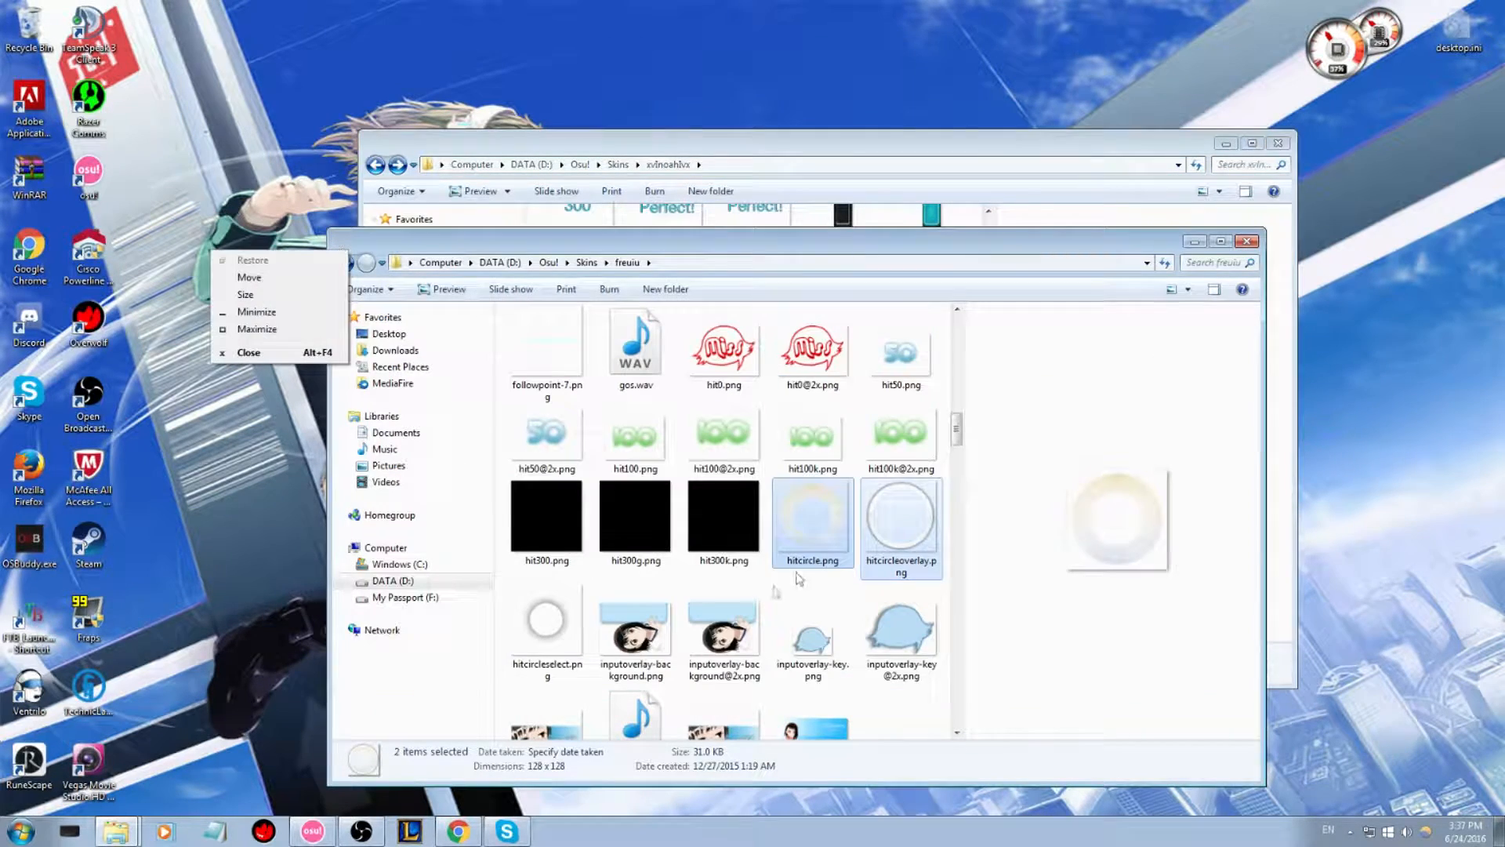
click(546, 619)
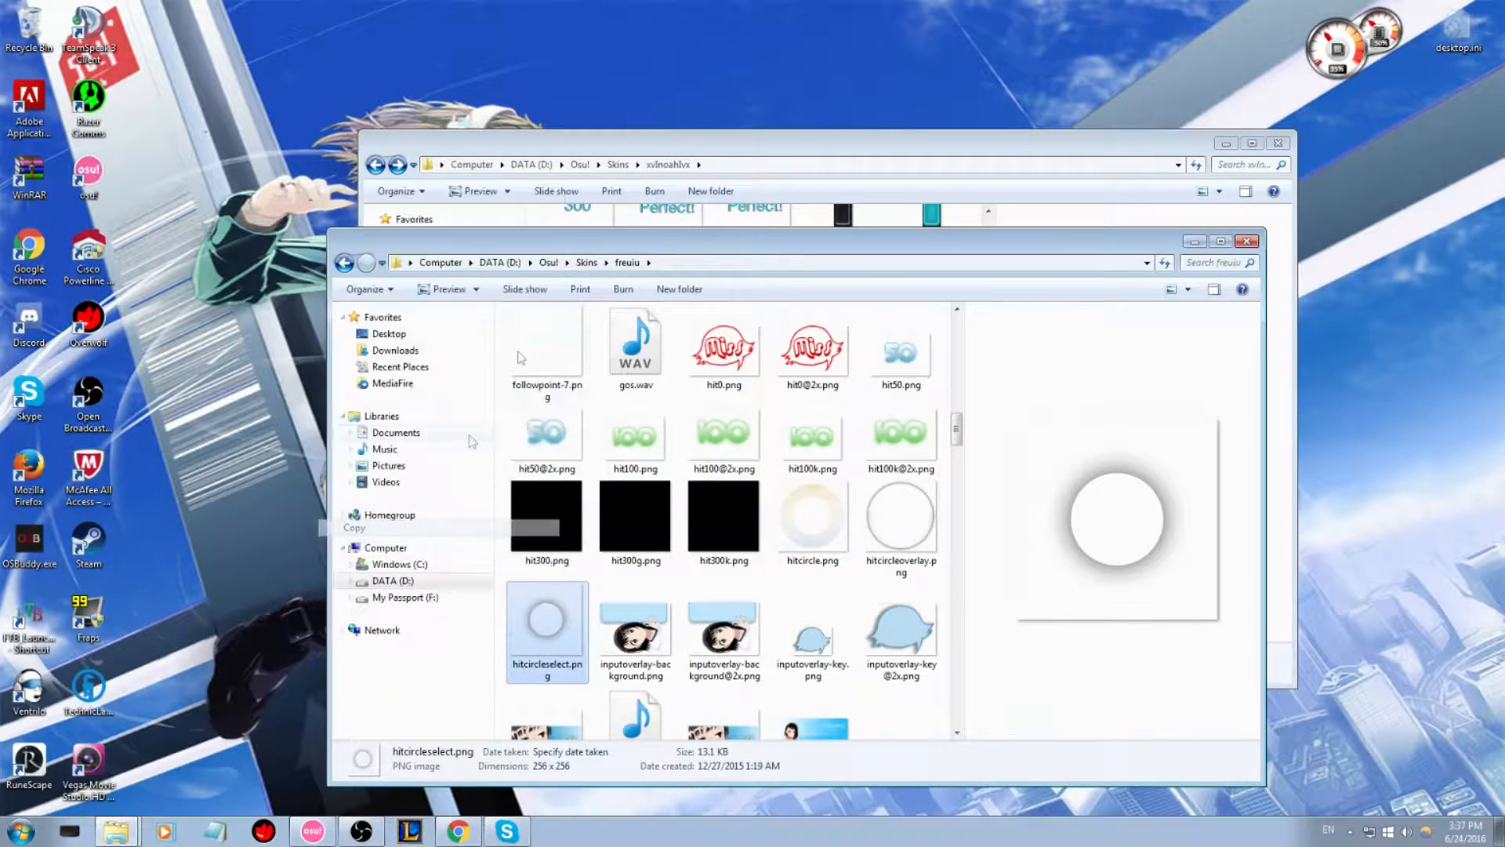
right_click(471, 441)
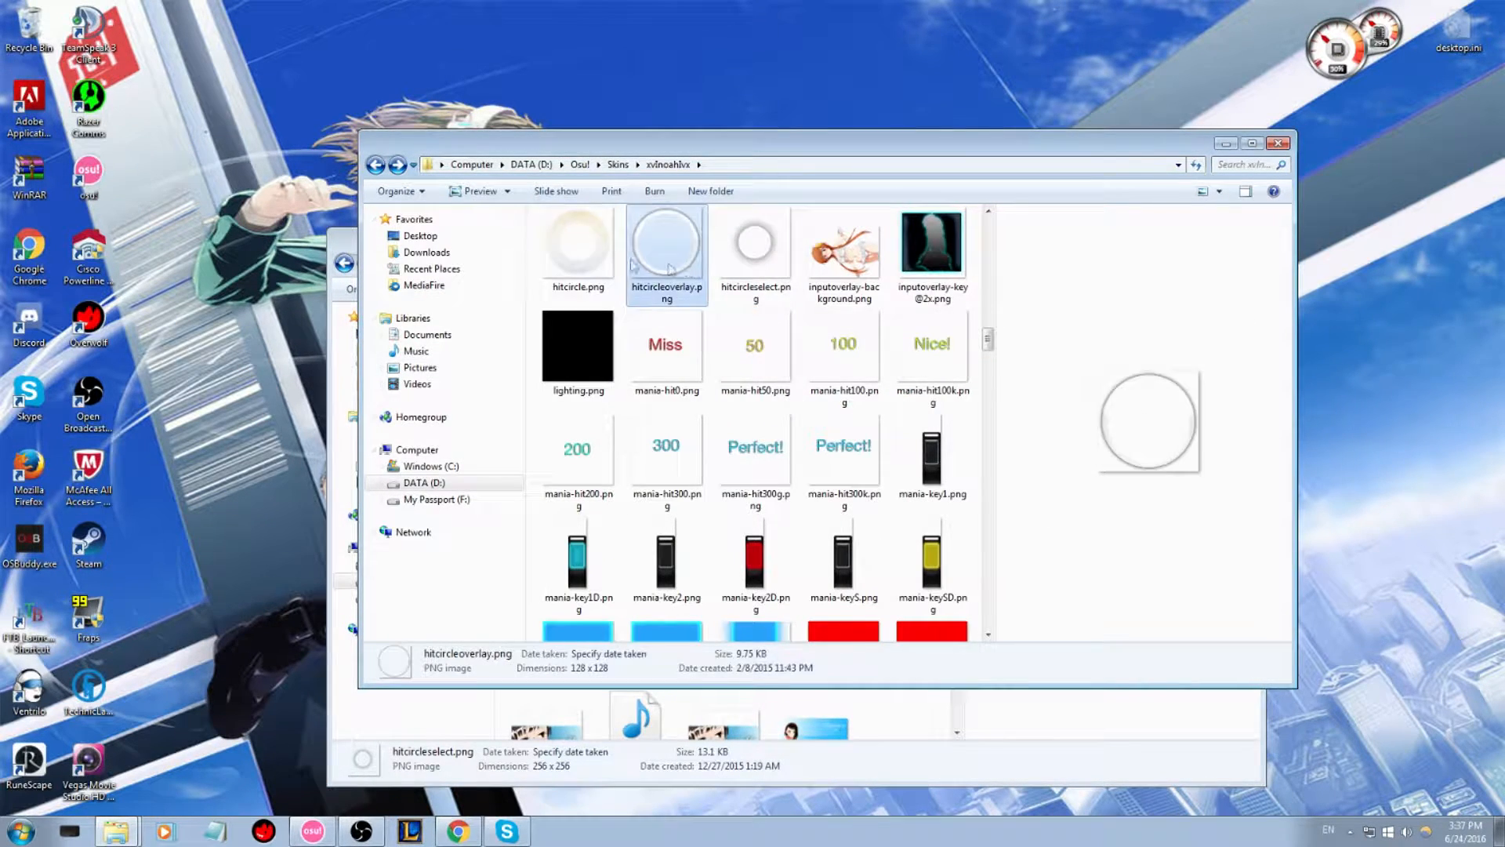
scroll(up, 3)
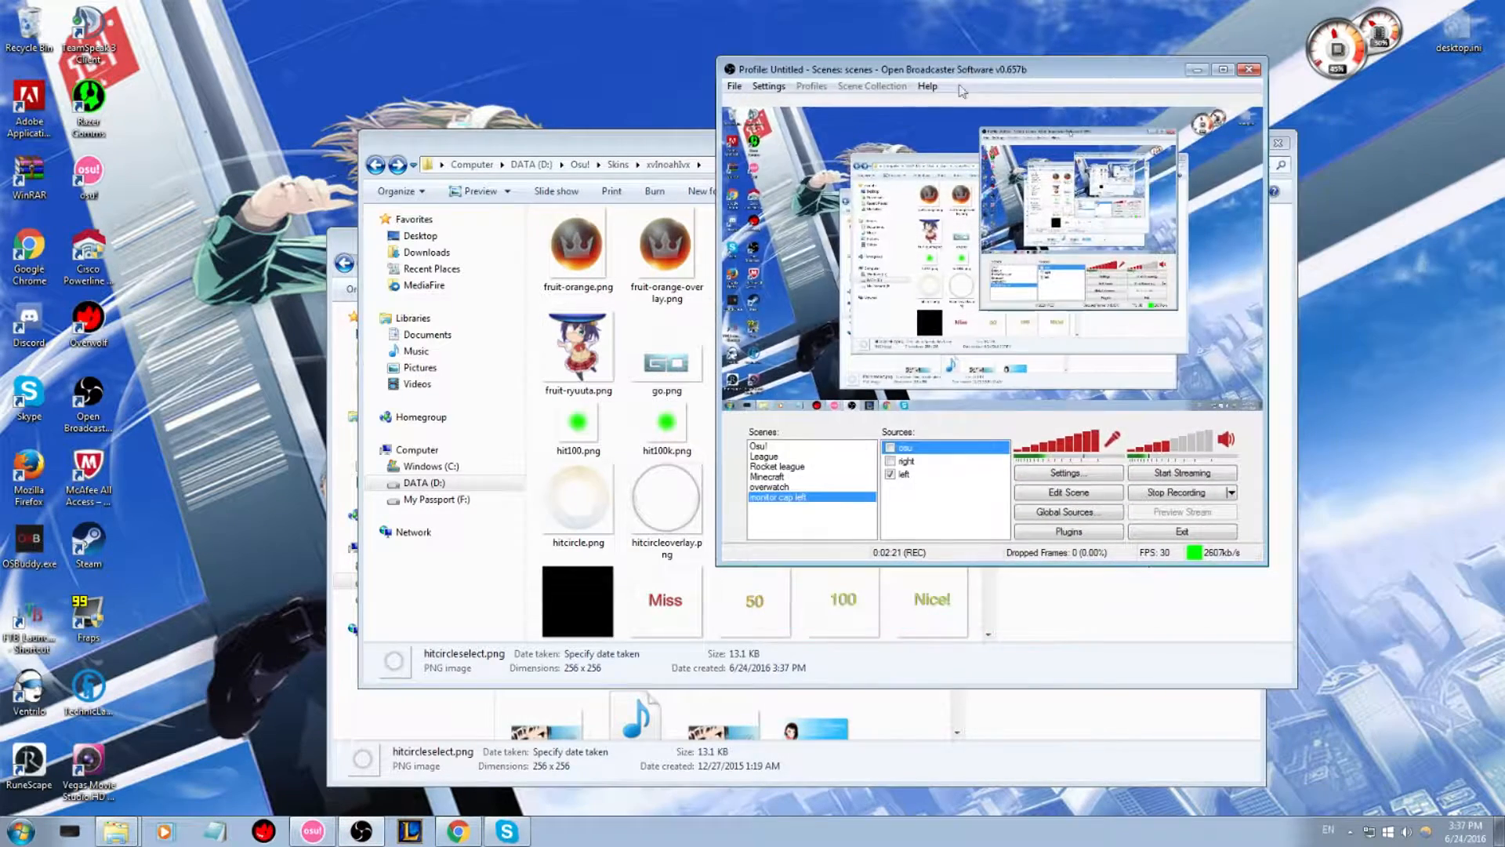
Step: Switch to osu!, enter Solo song selection and start Green Grass Garden [Normal]
click(310, 831)
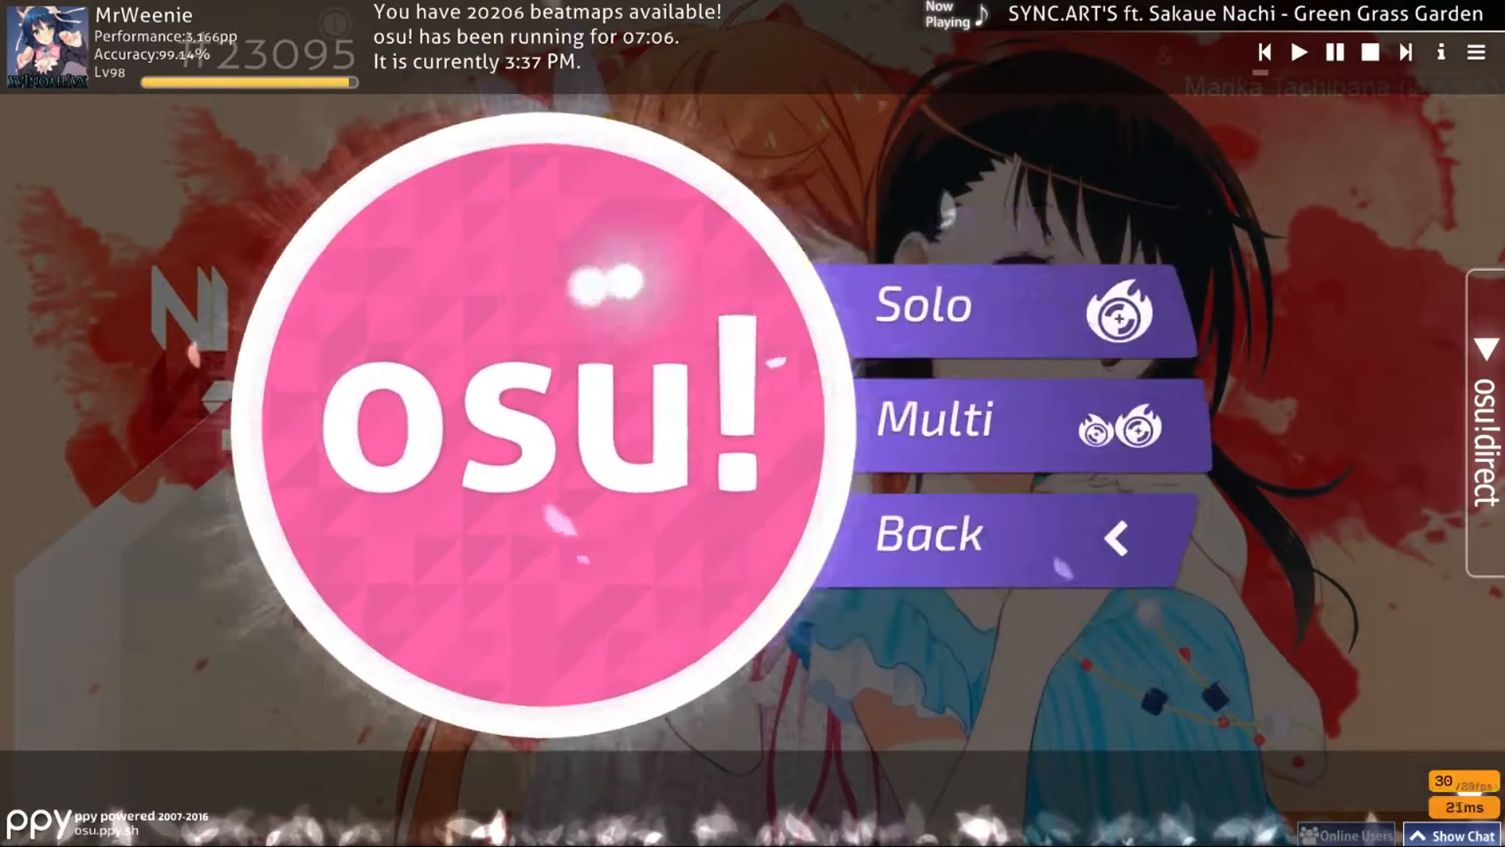
click(959, 307)
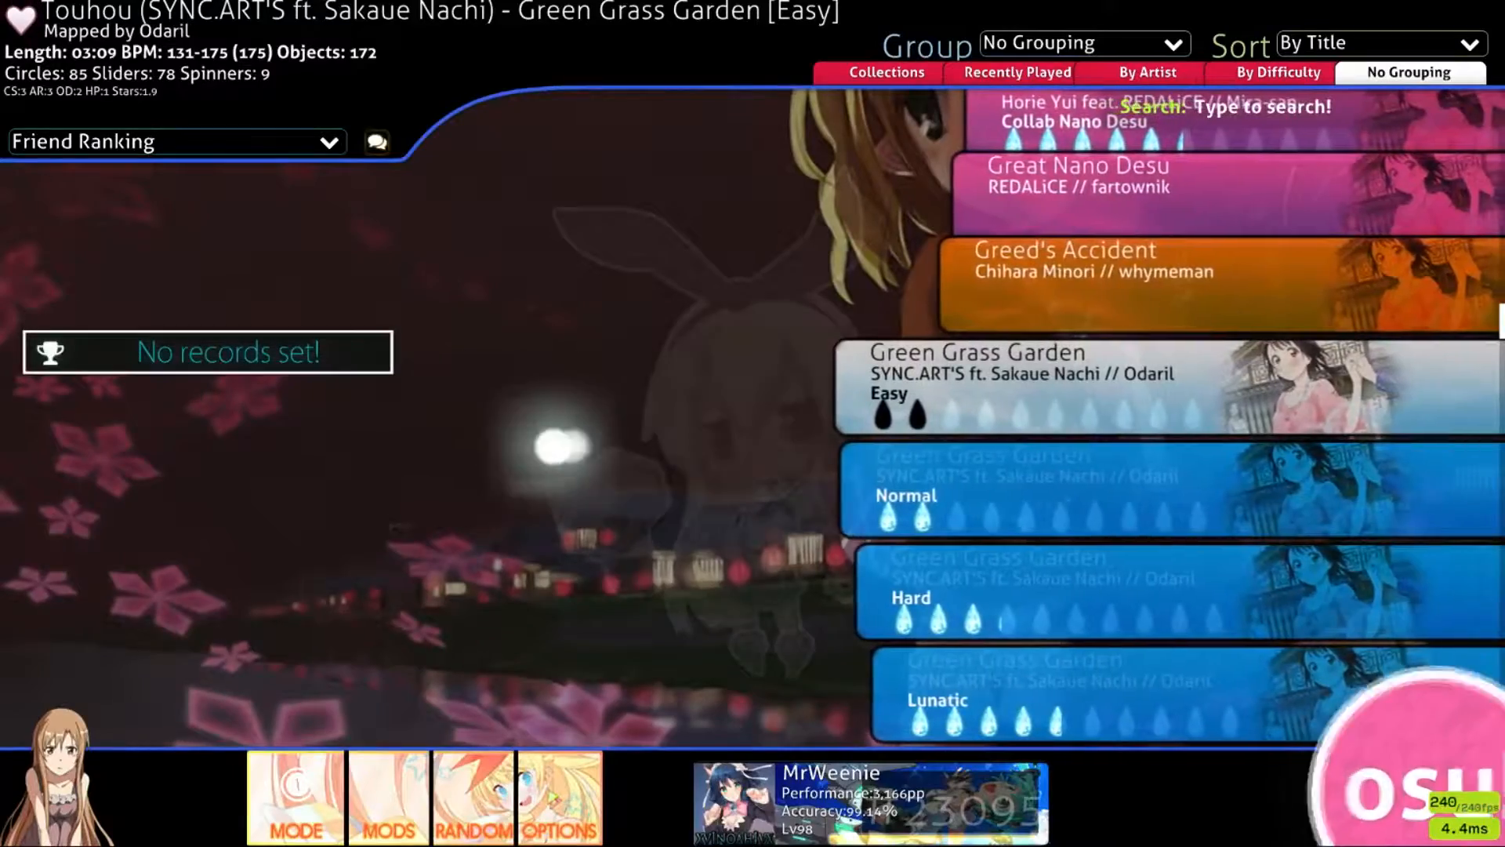
scroll(down, 3)
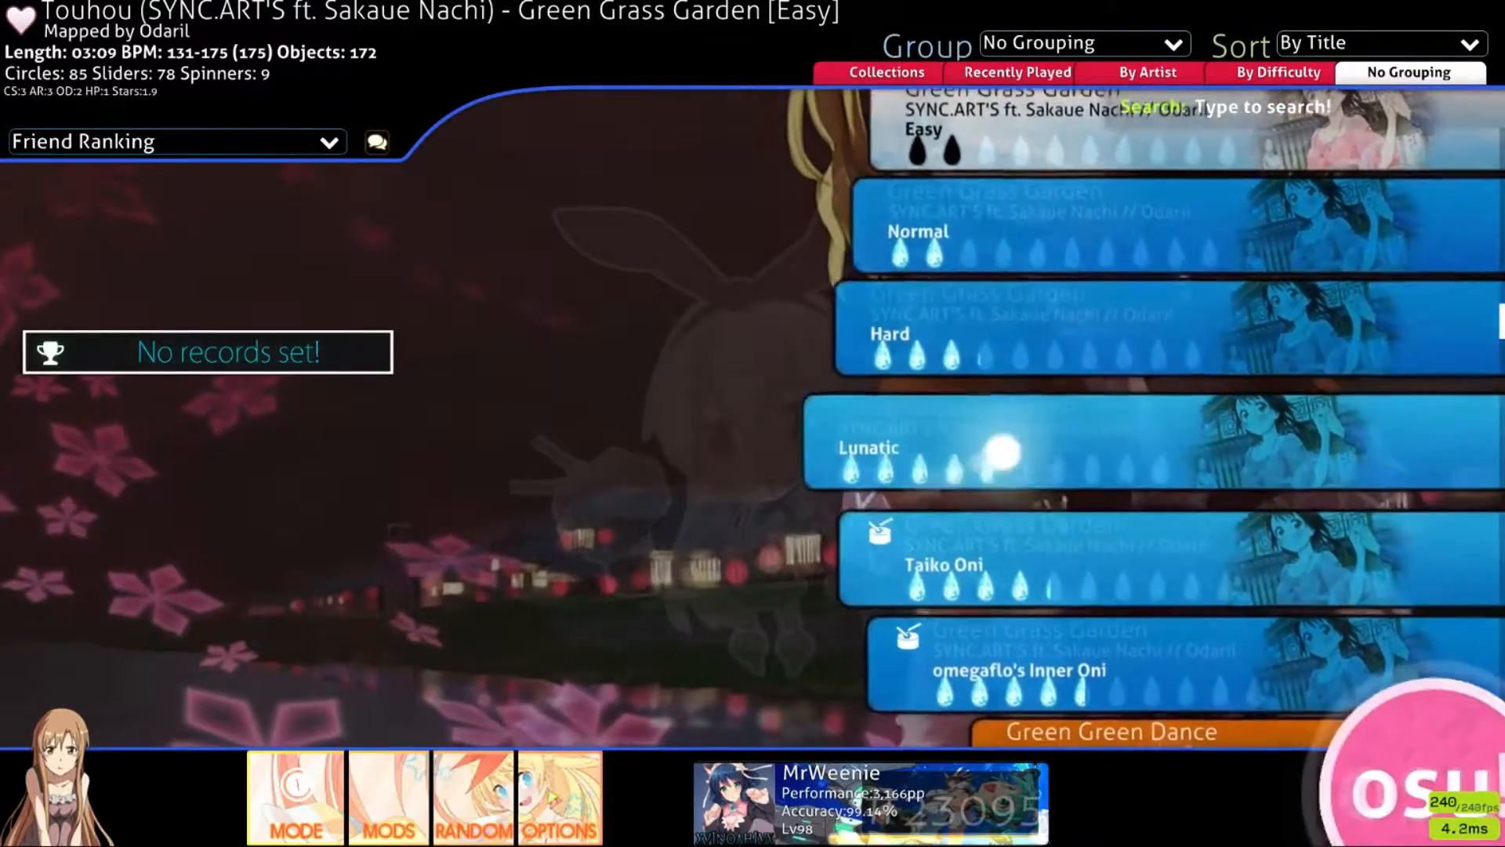
click(1056, 230)
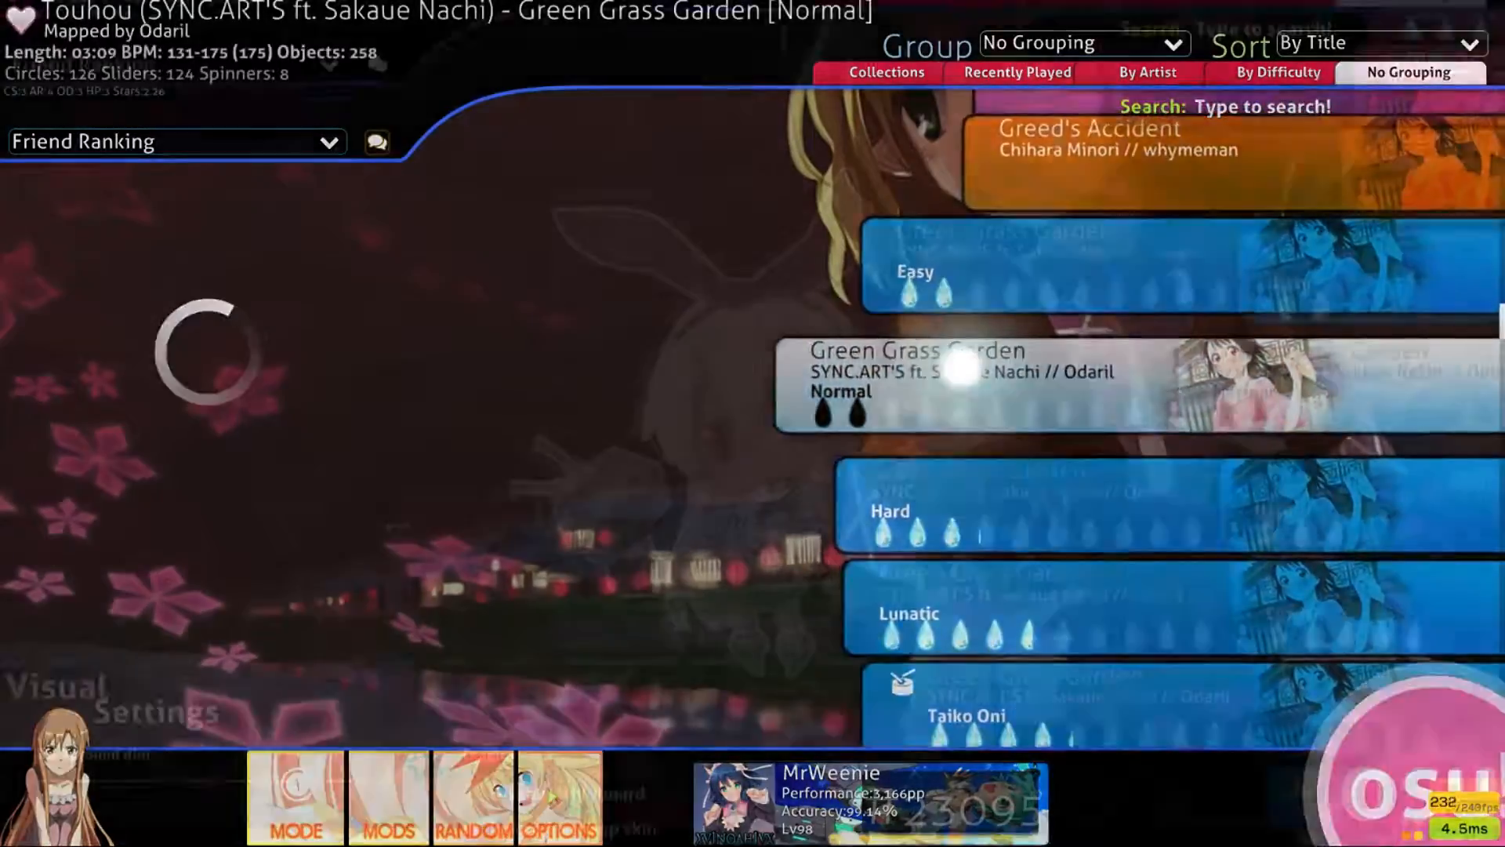
click(979, 384)
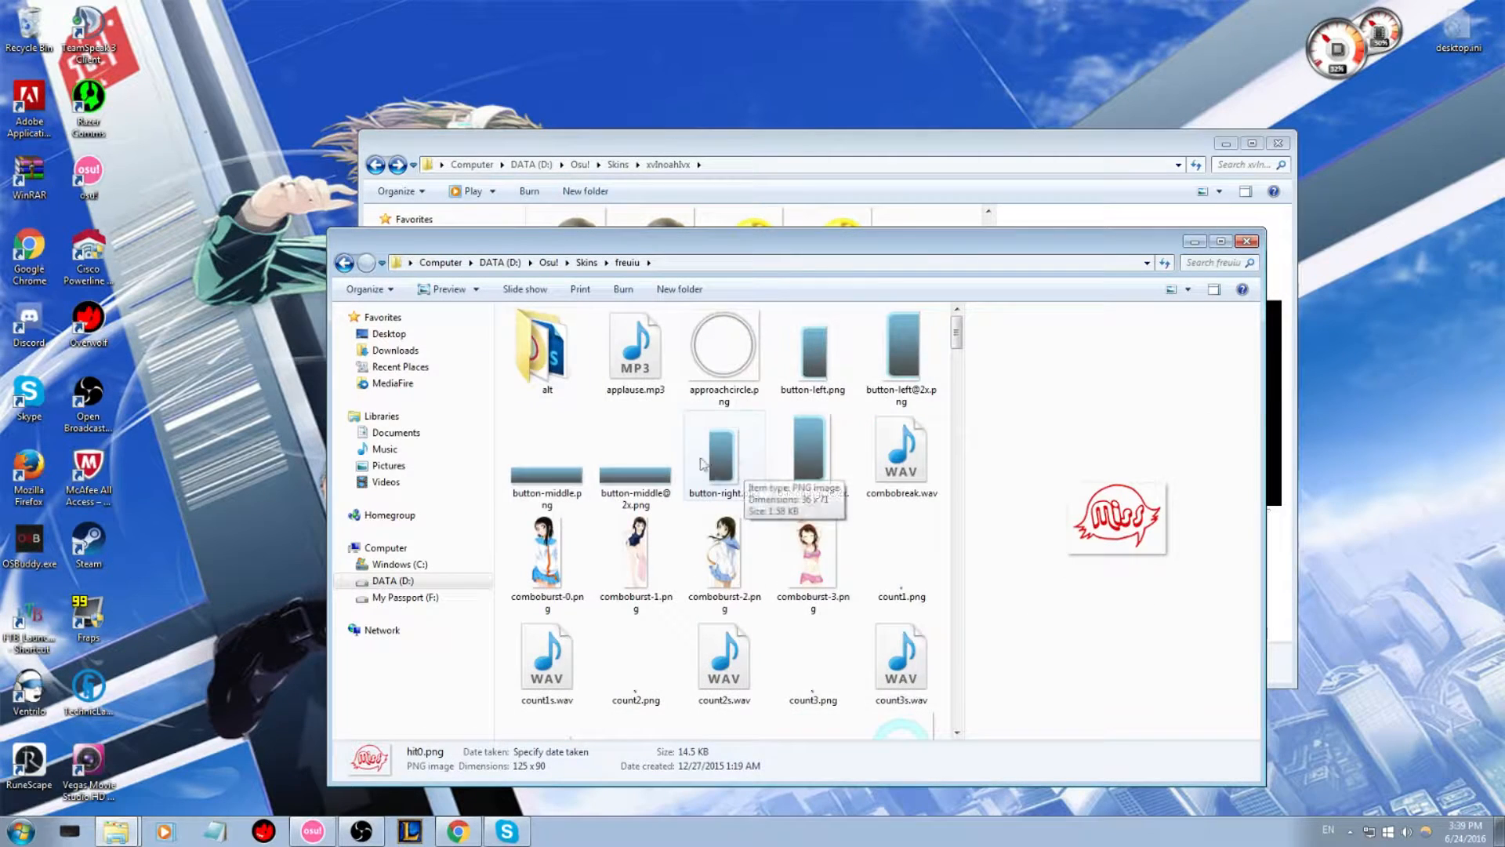
Step: Open freuiu's skin.ini in Notepad, then bring the xvlnoahlvx Explorer window forward
click(723, 456)
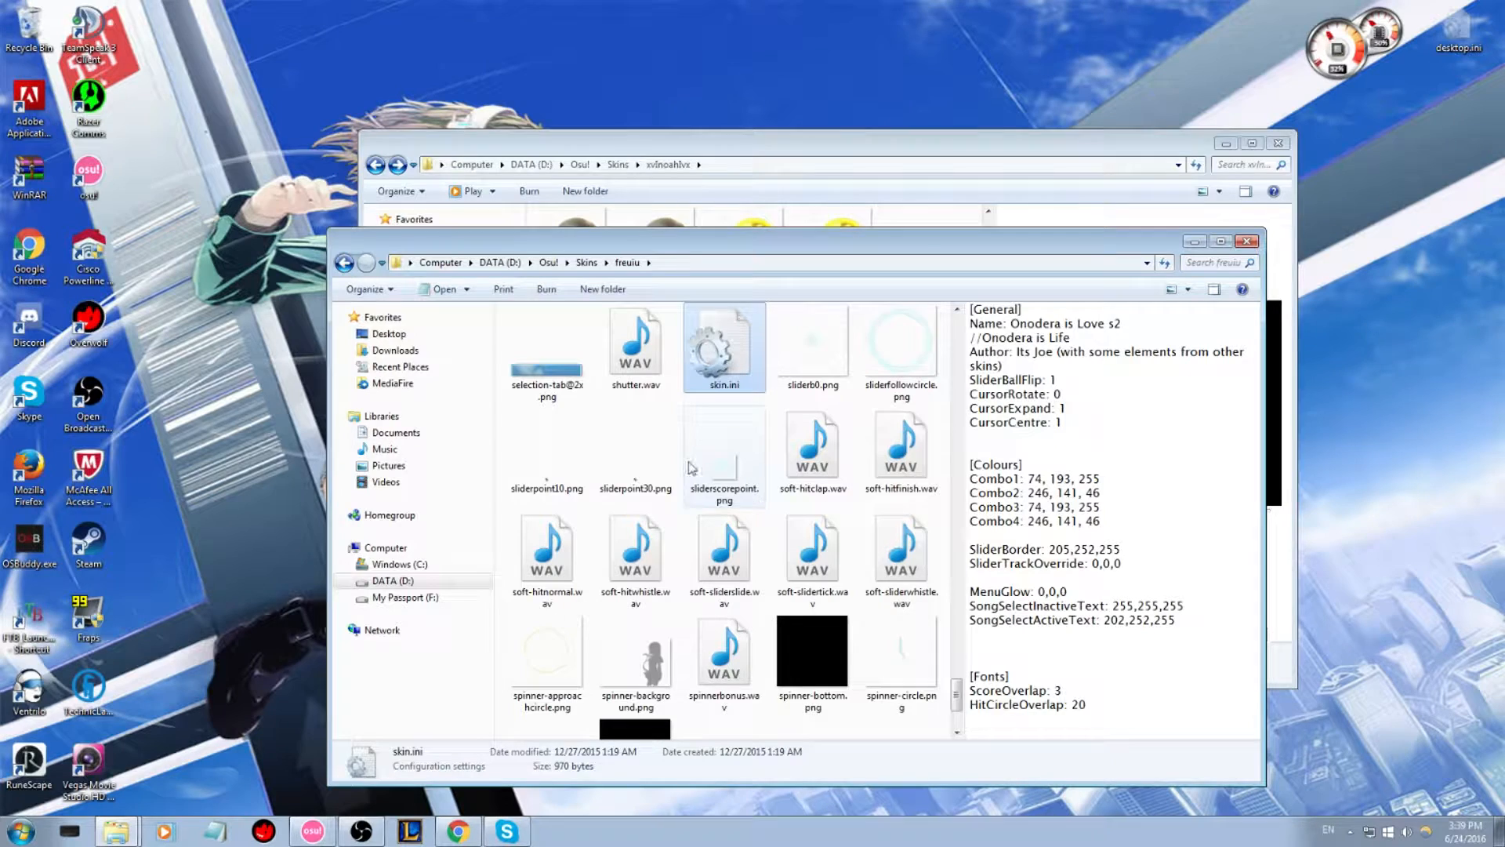
double_click(724, 345)
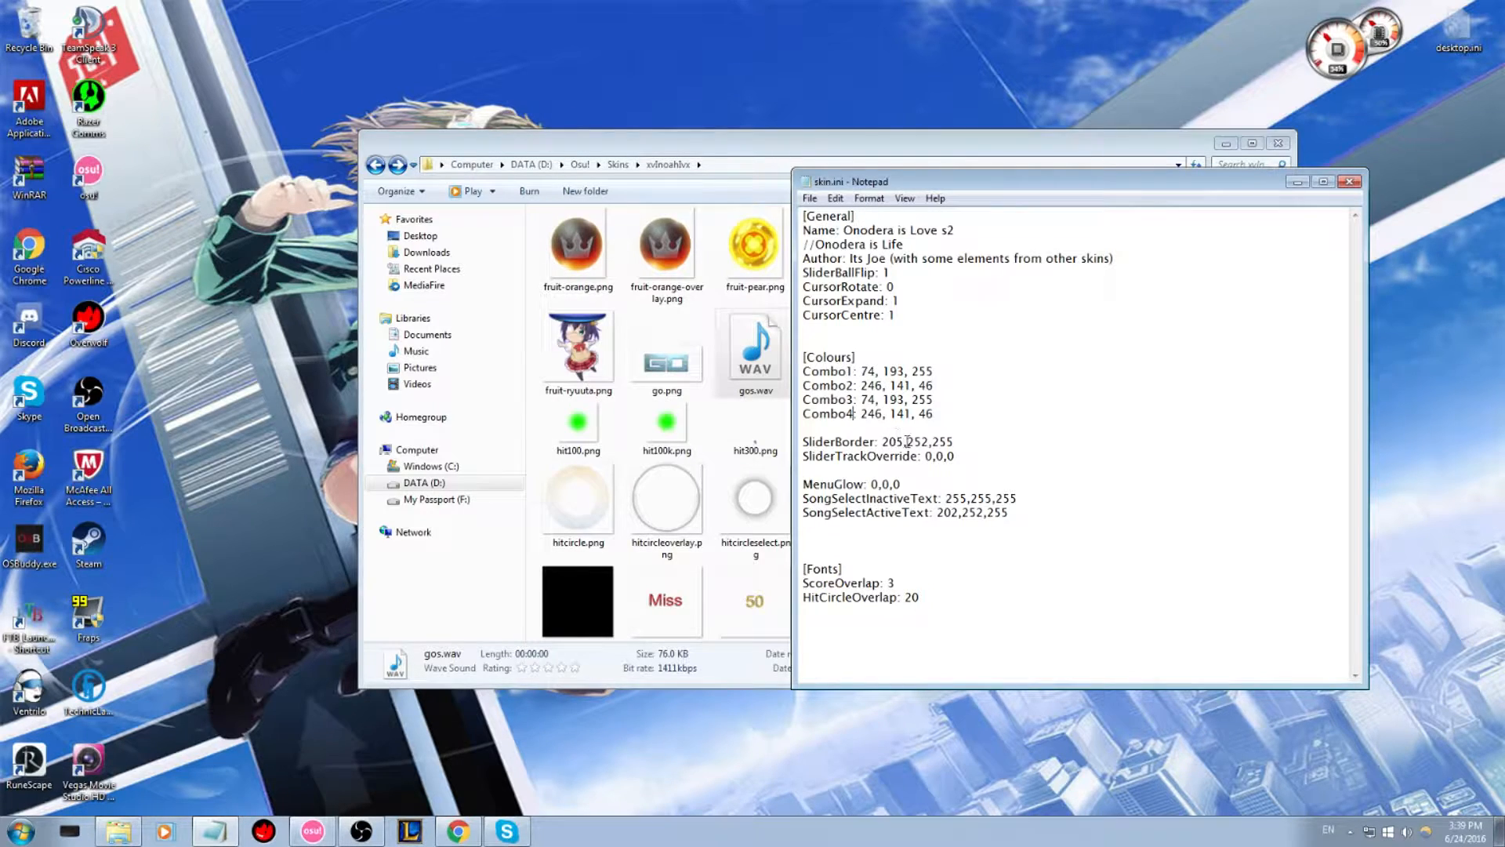
click(1348, 180)
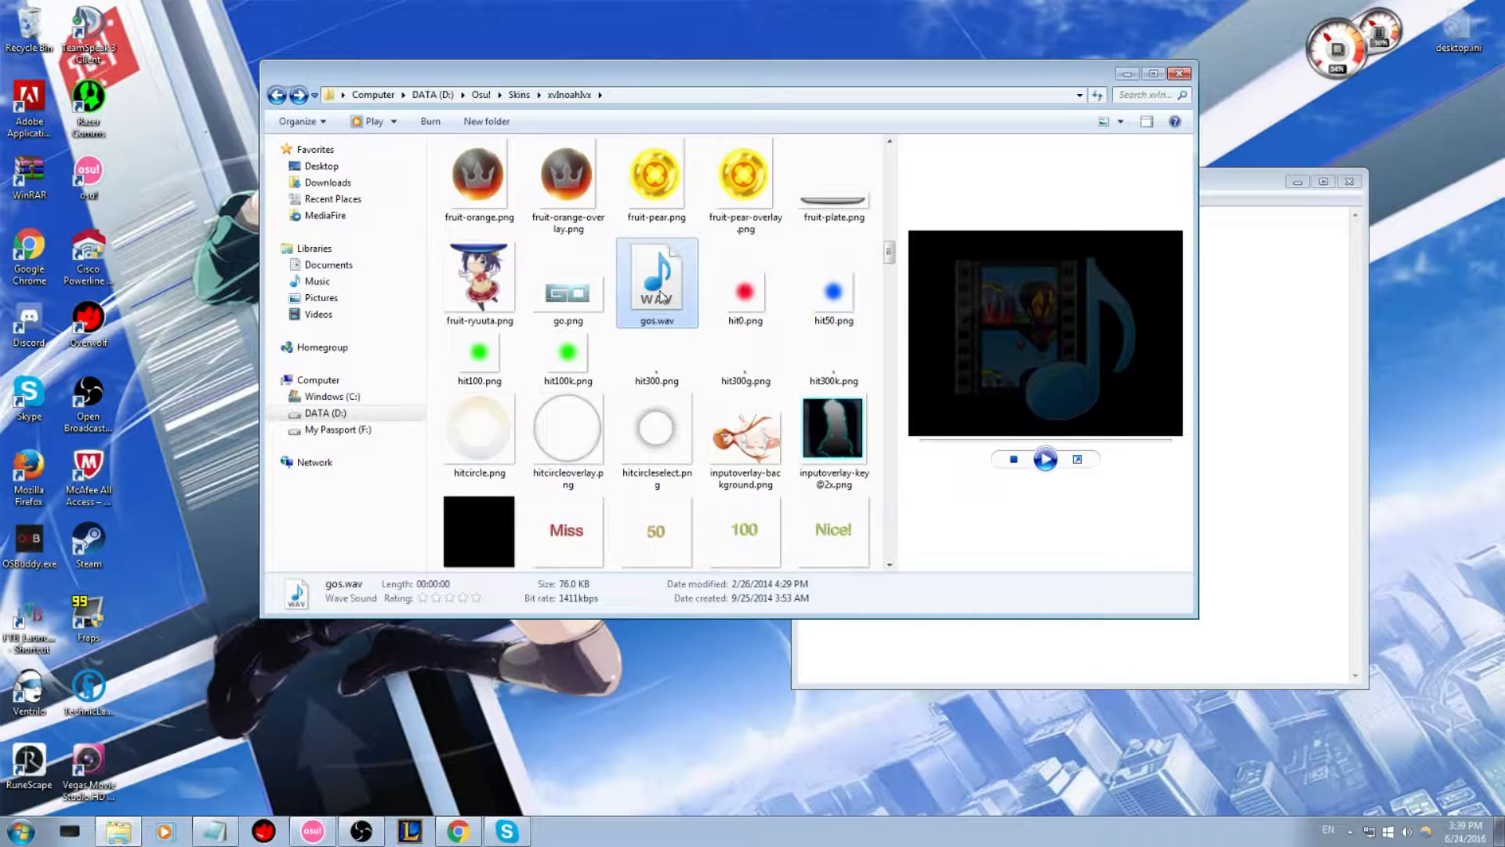
Step: Replace xvlnoahlvx skin.ini's combo and SliderBorder colours with freuiu's, then close both Notepad windows
double_click(568, 178)
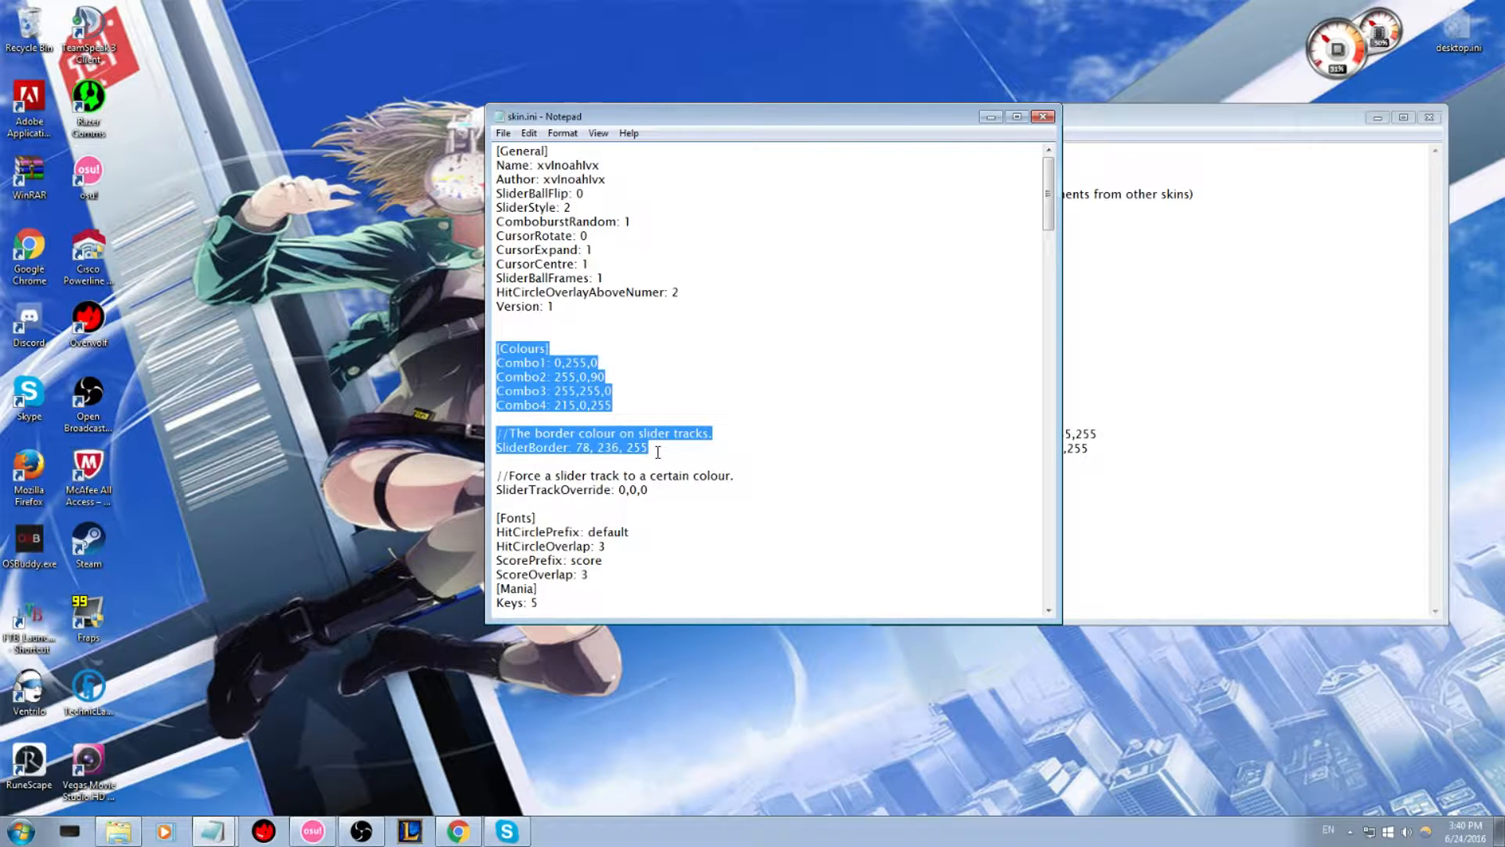
key(Delete)
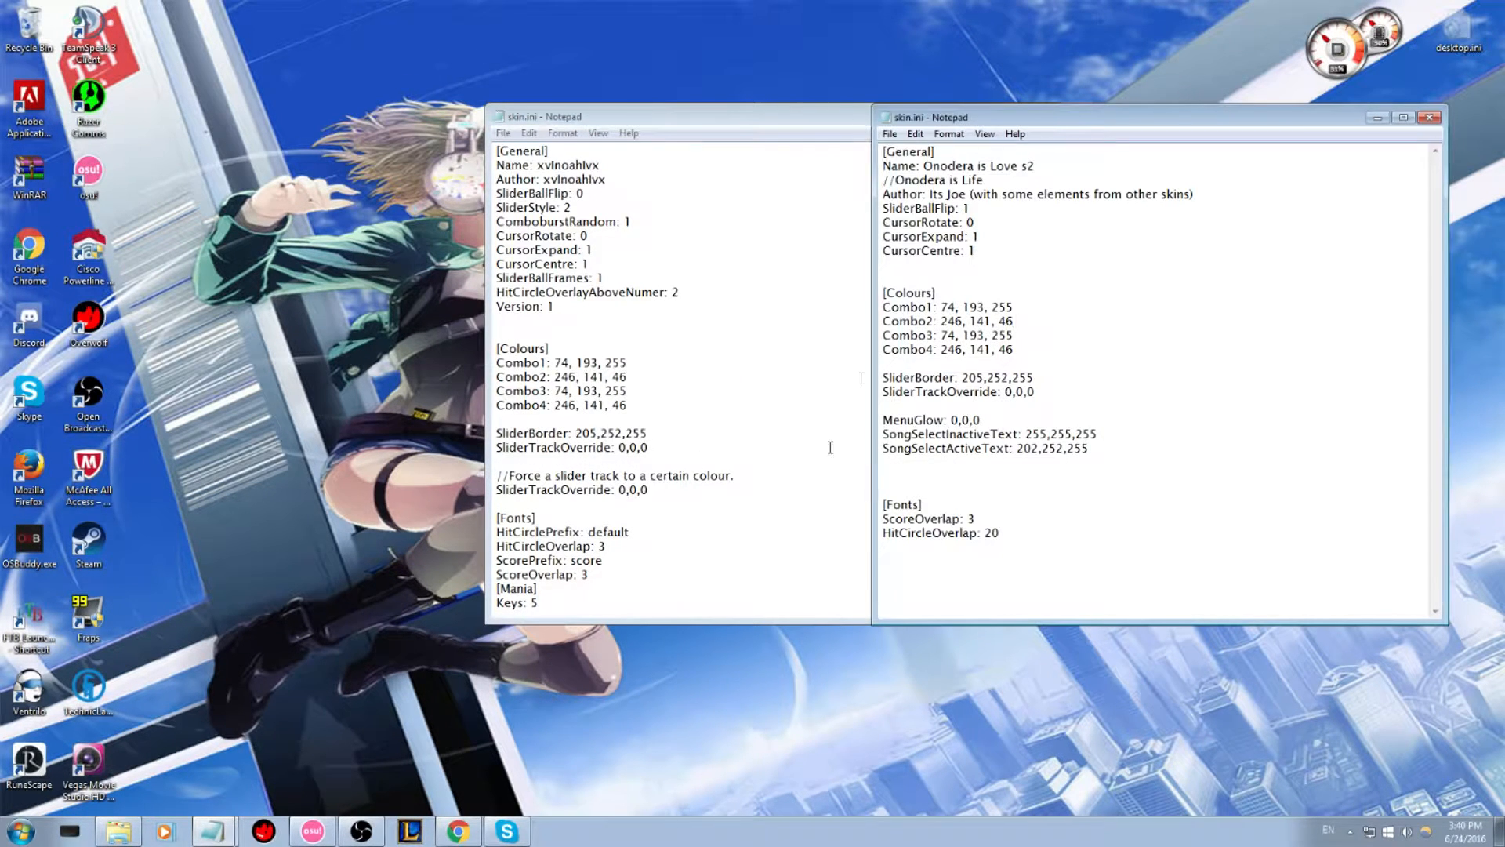
click(502, 133)
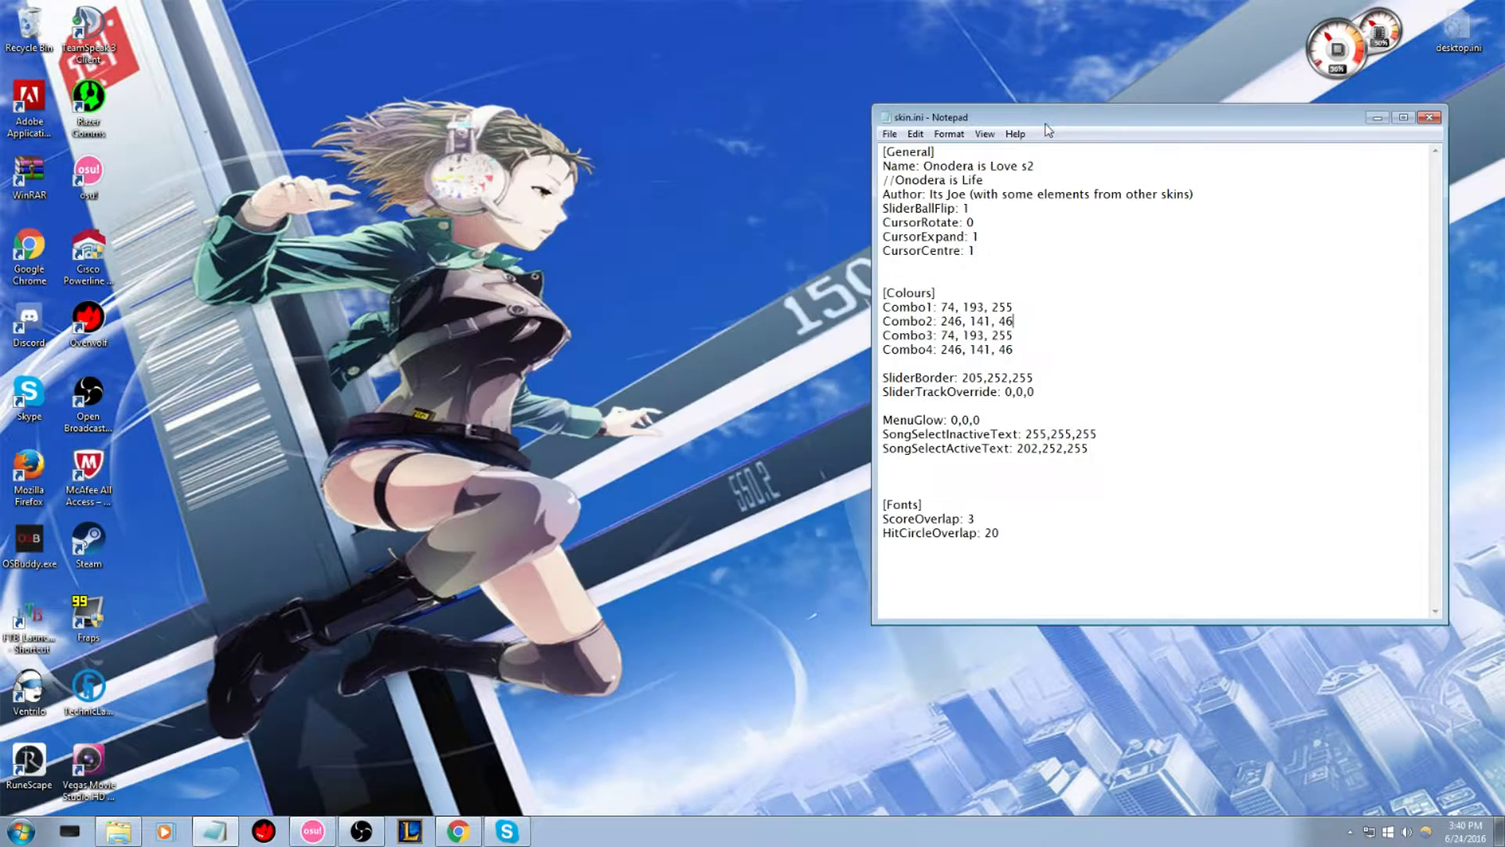
click(1429, 116)
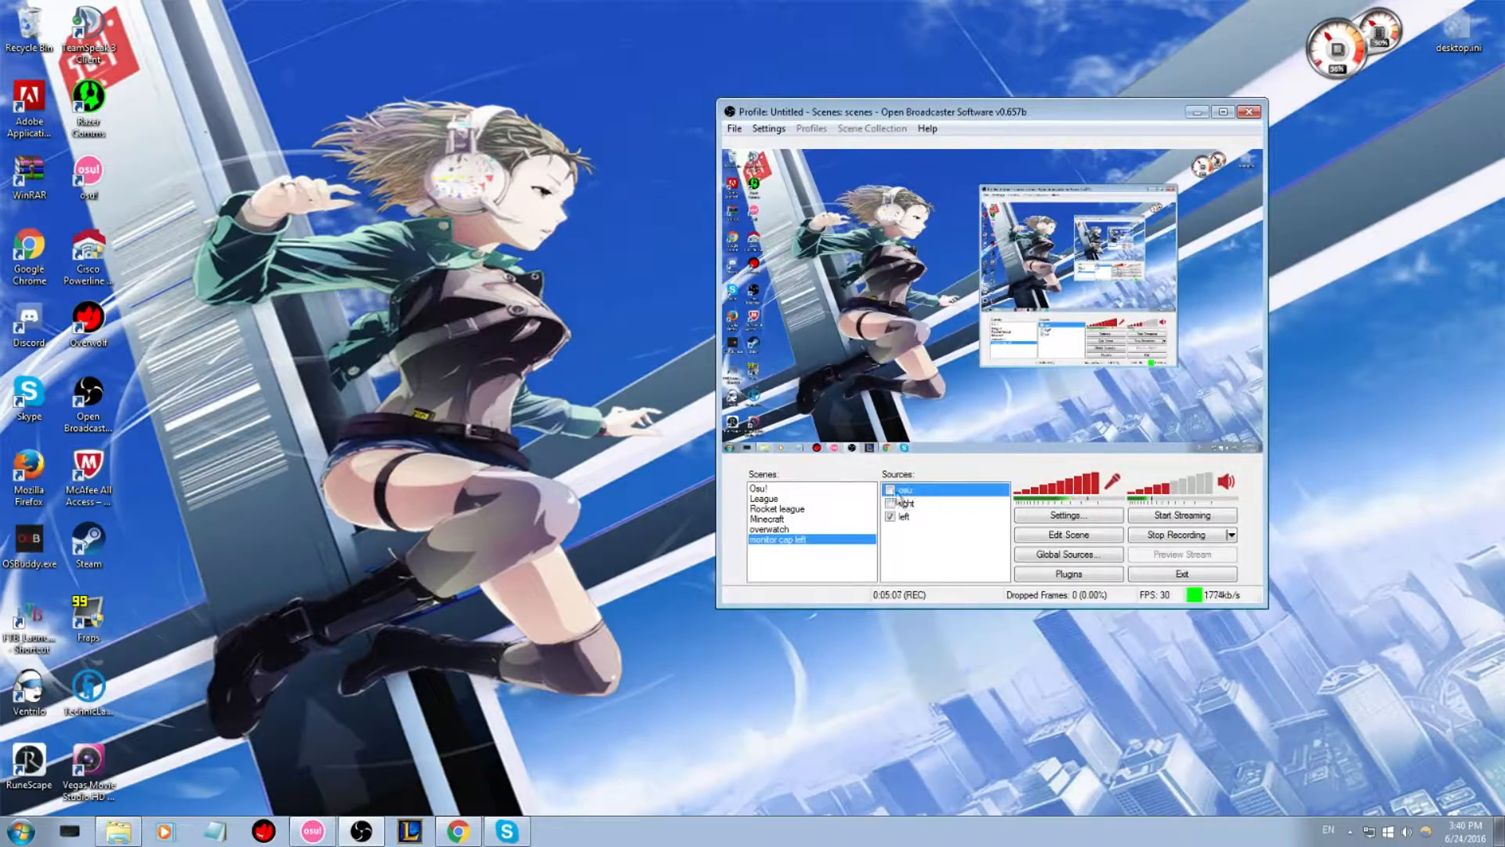
Step: Switch to osu!, start a map to test the reloaded skin, then quit to song selection
click(312, 831)
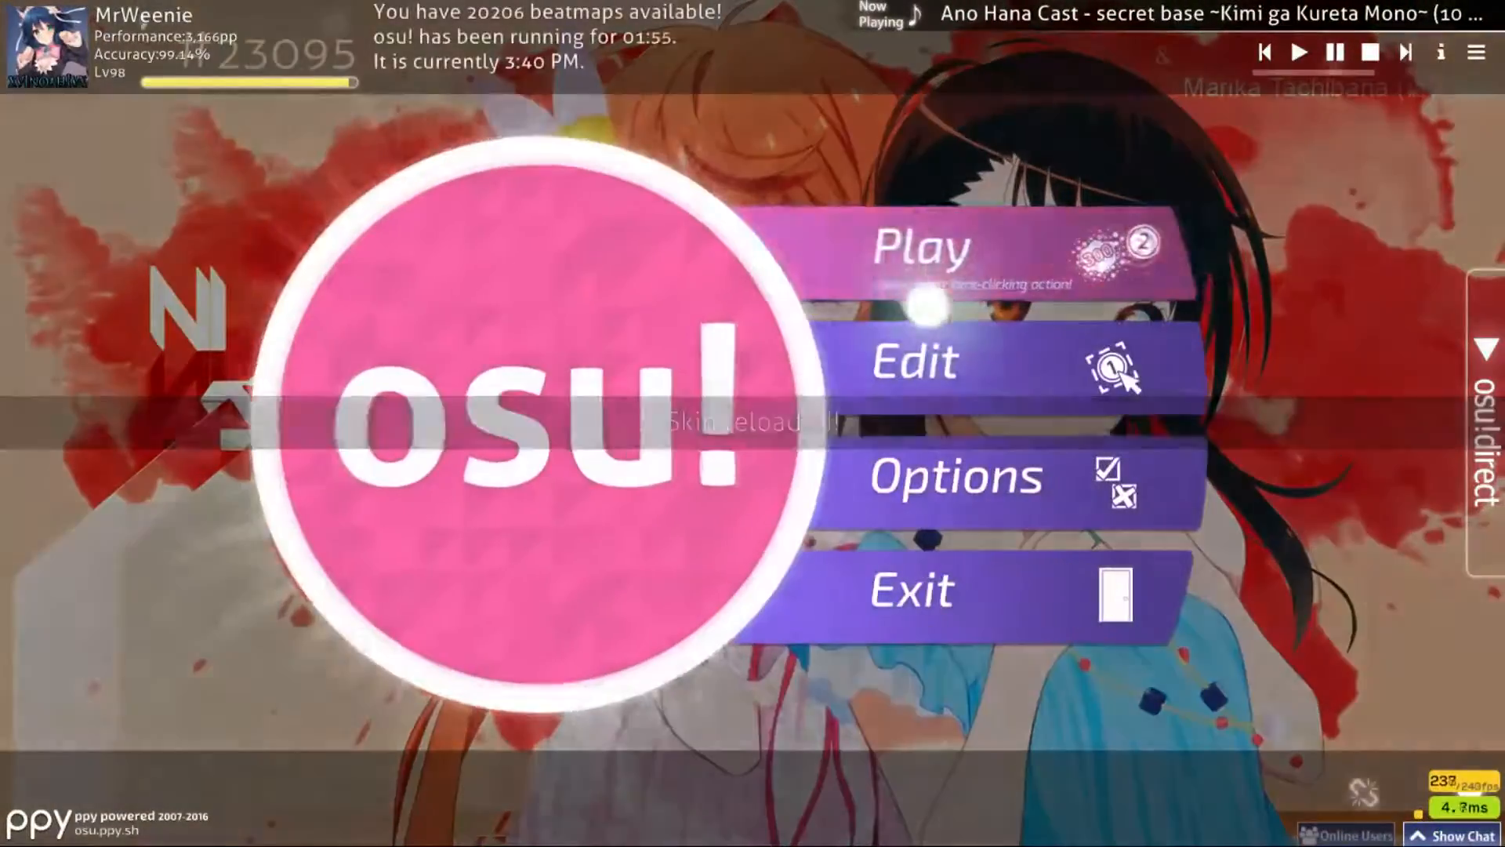
click(922, 244)
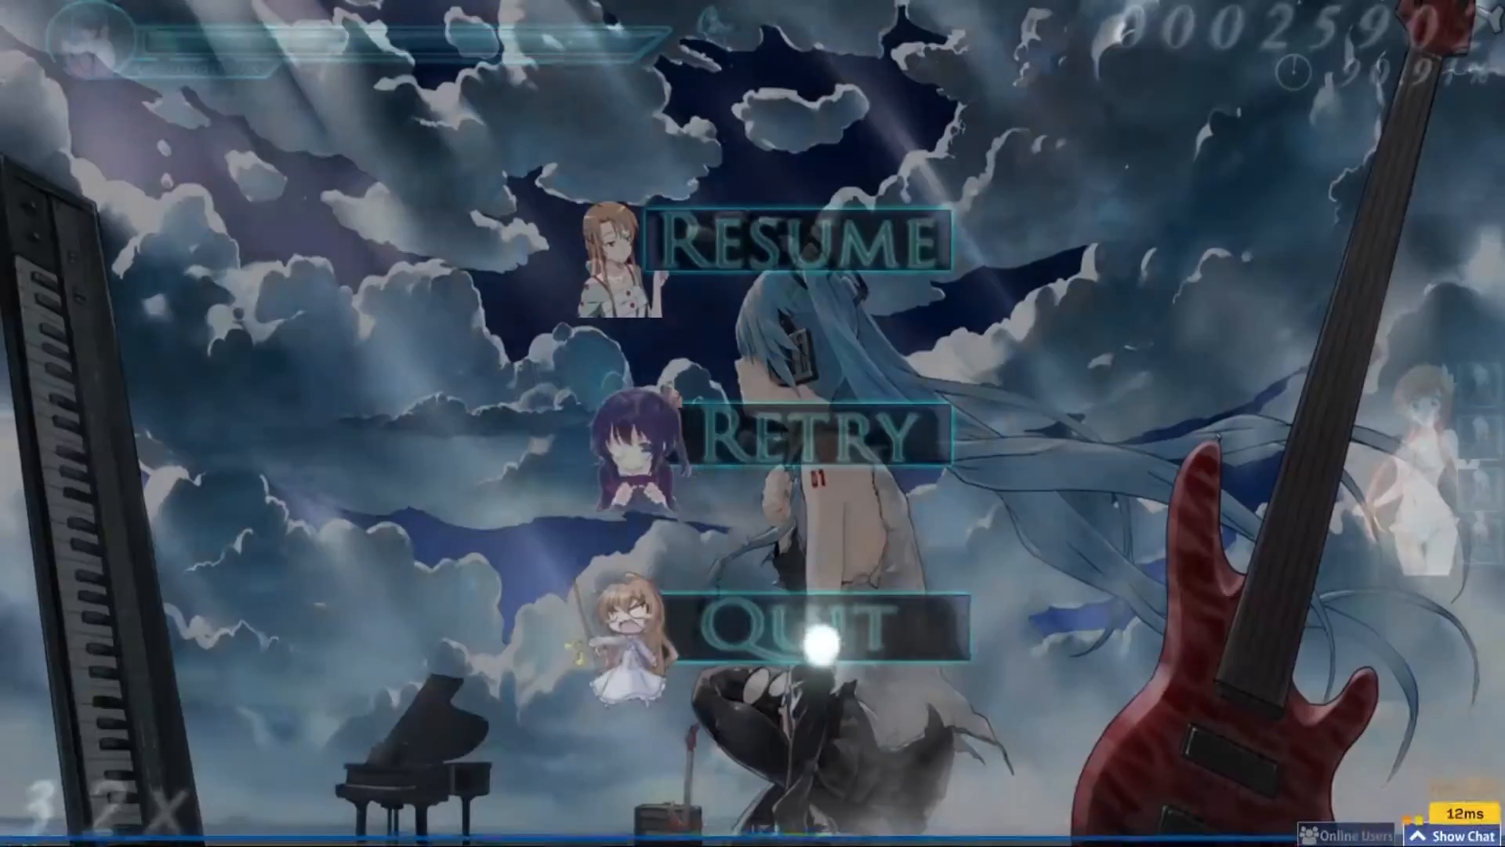
click(821, 636)
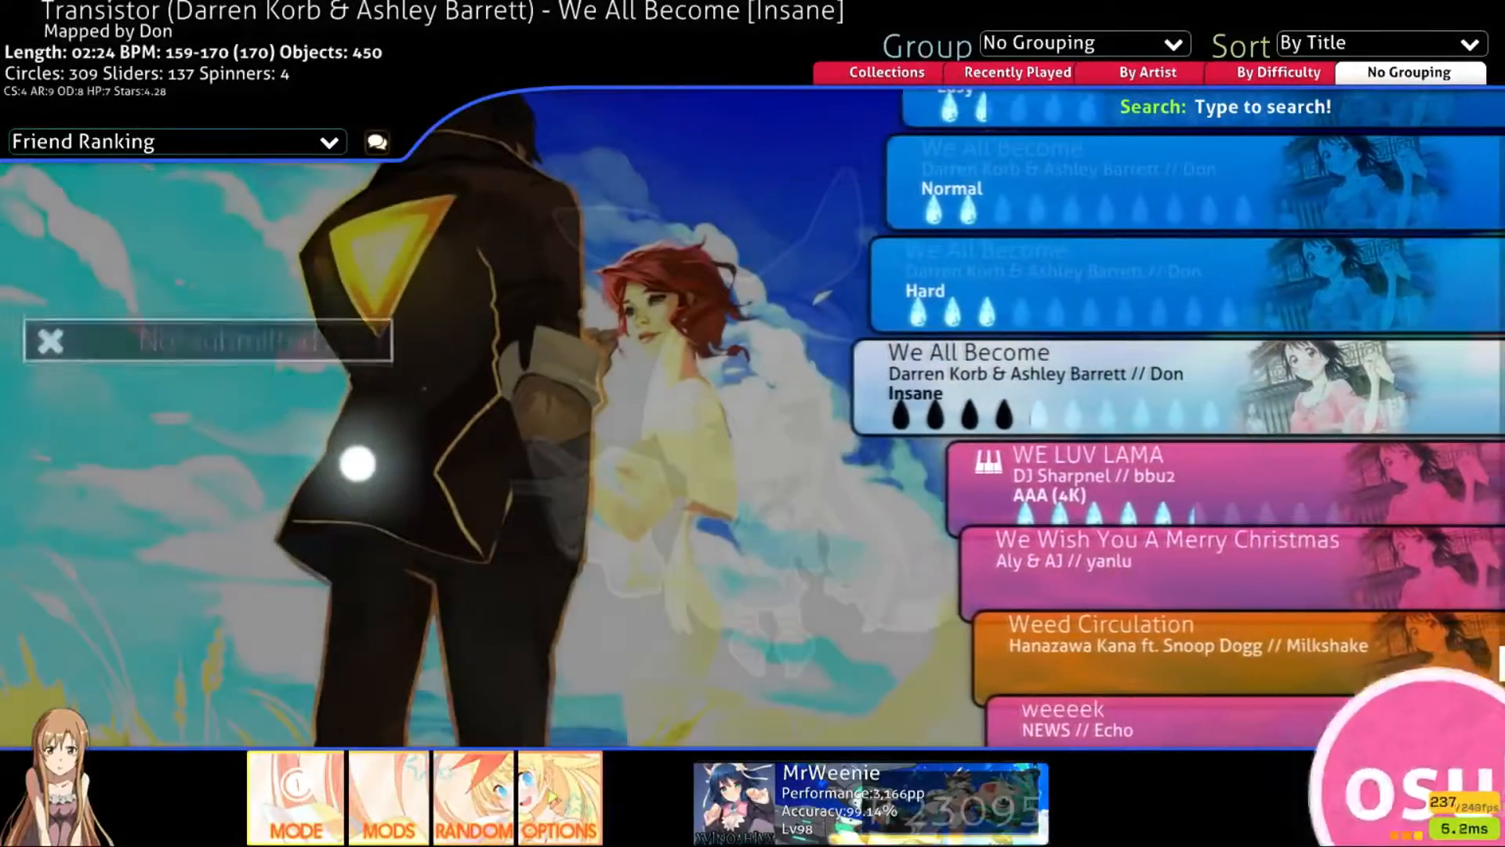